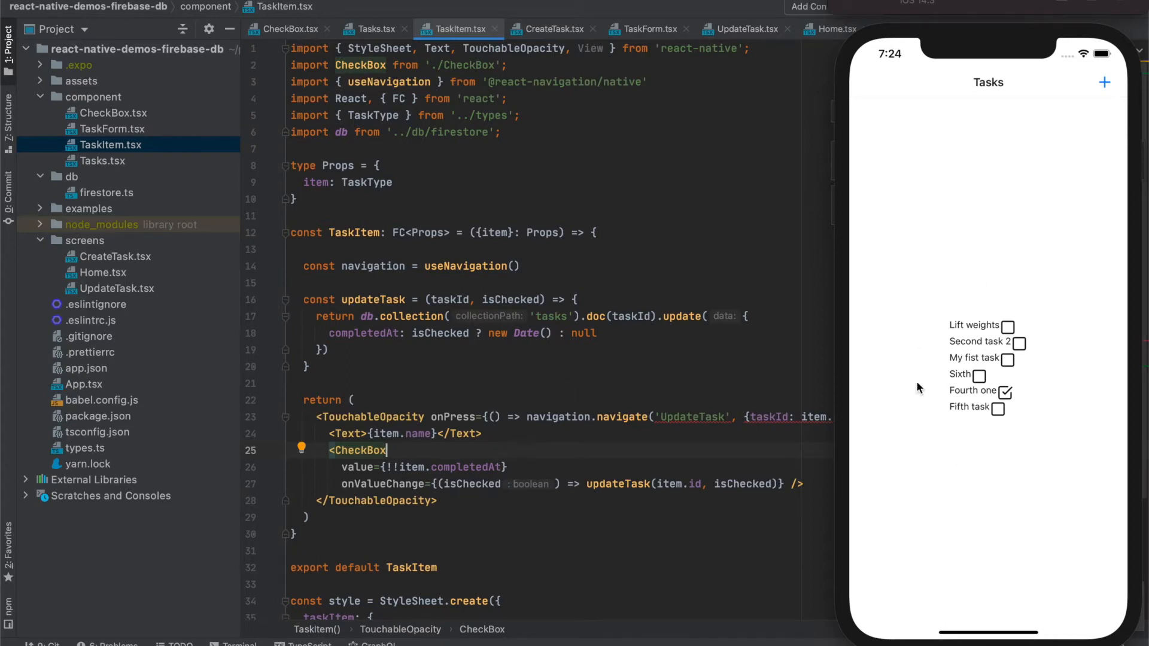
pyautogui.moveTo(962, 328)
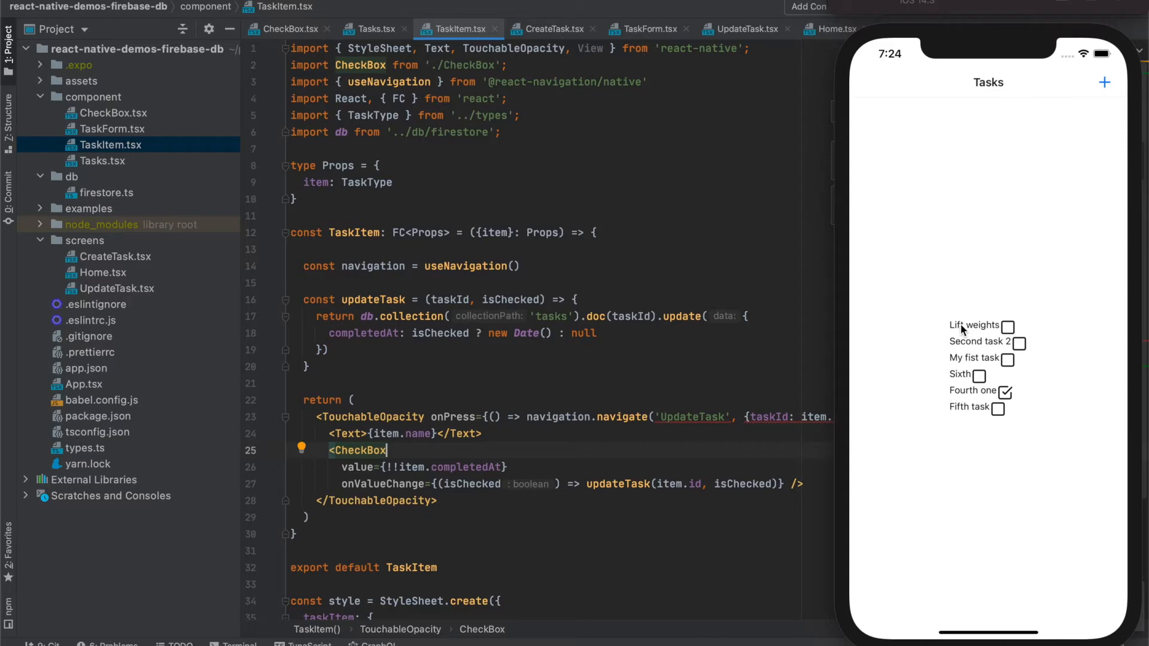
# Step: In the simulator, tap the Lift weights task until its UpdateTask screen opens
pyautogui.click(1009, 326)
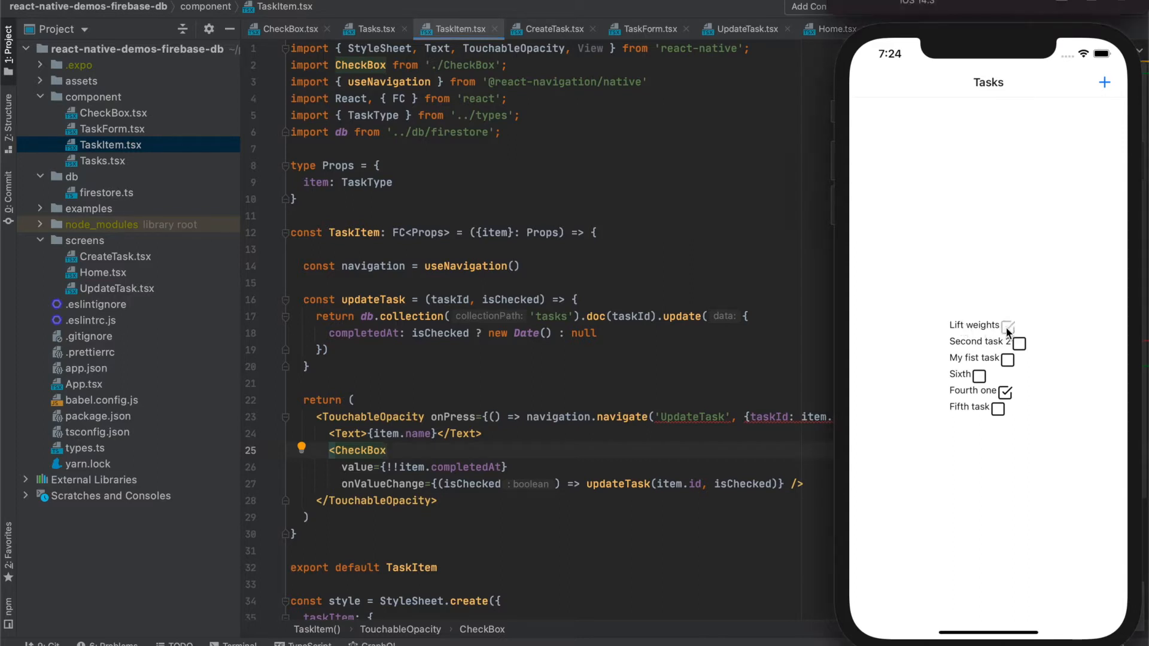
pyautogui.click(1008, 324)
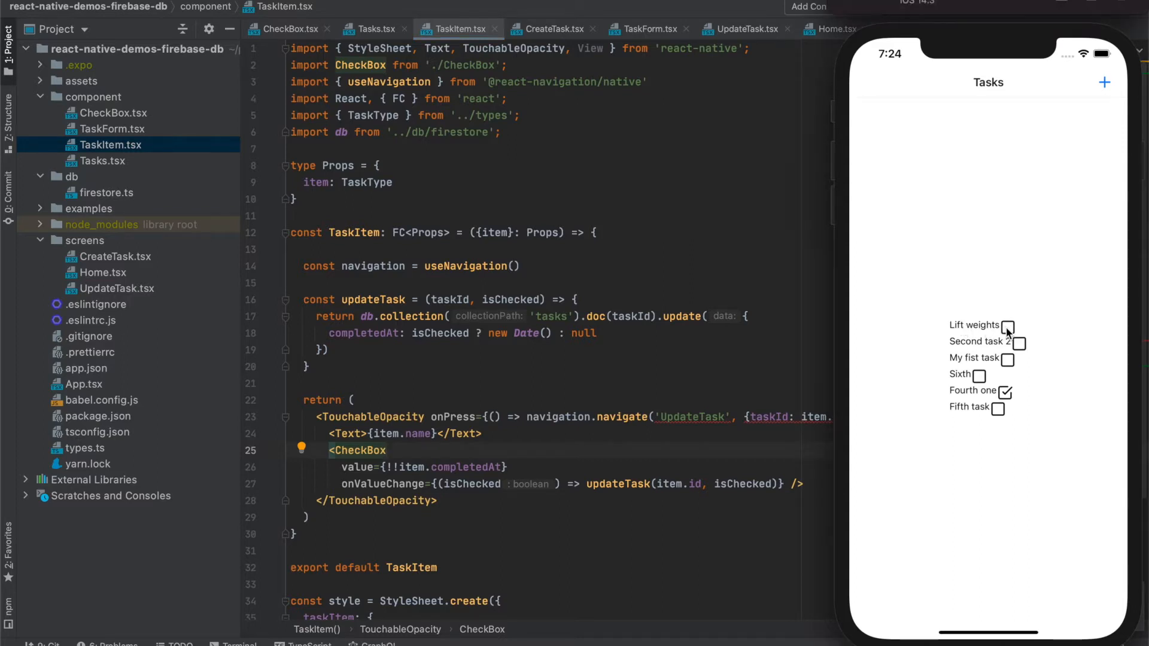
pyautogui.click(1008, 326)
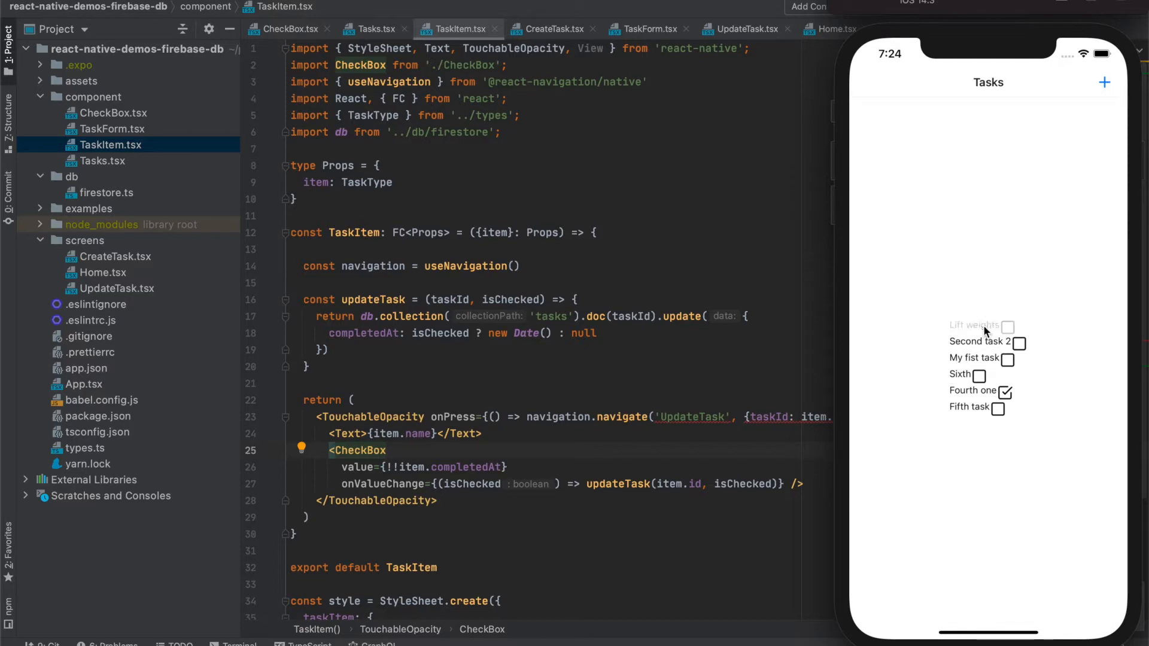
pyautogui.click(973, 325)
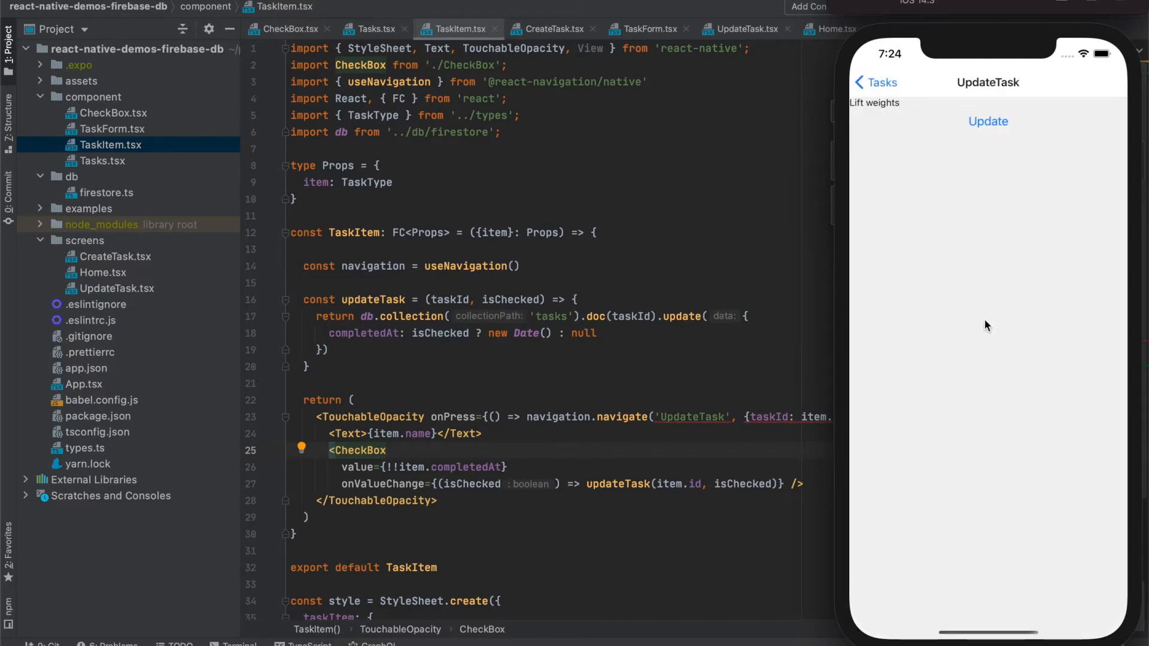
pyautogui.moveTo(1097, 79)
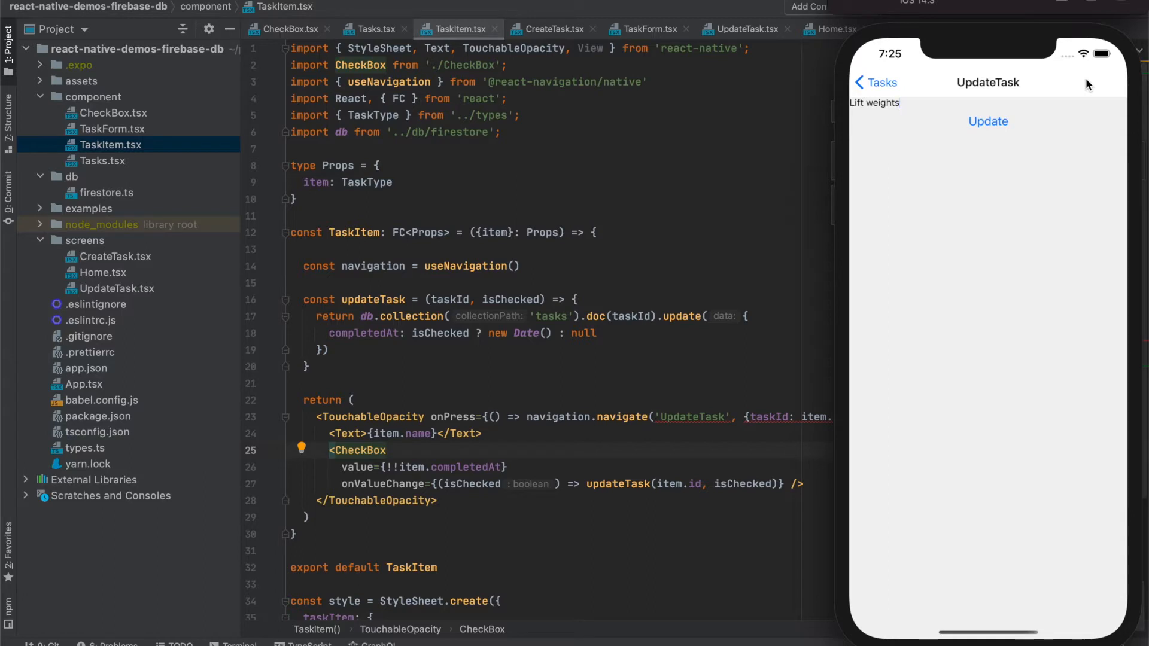
# Step: Return to the Tasks list and reopen Lift weights in UpdateTask
pyautogui.click(875, 83)
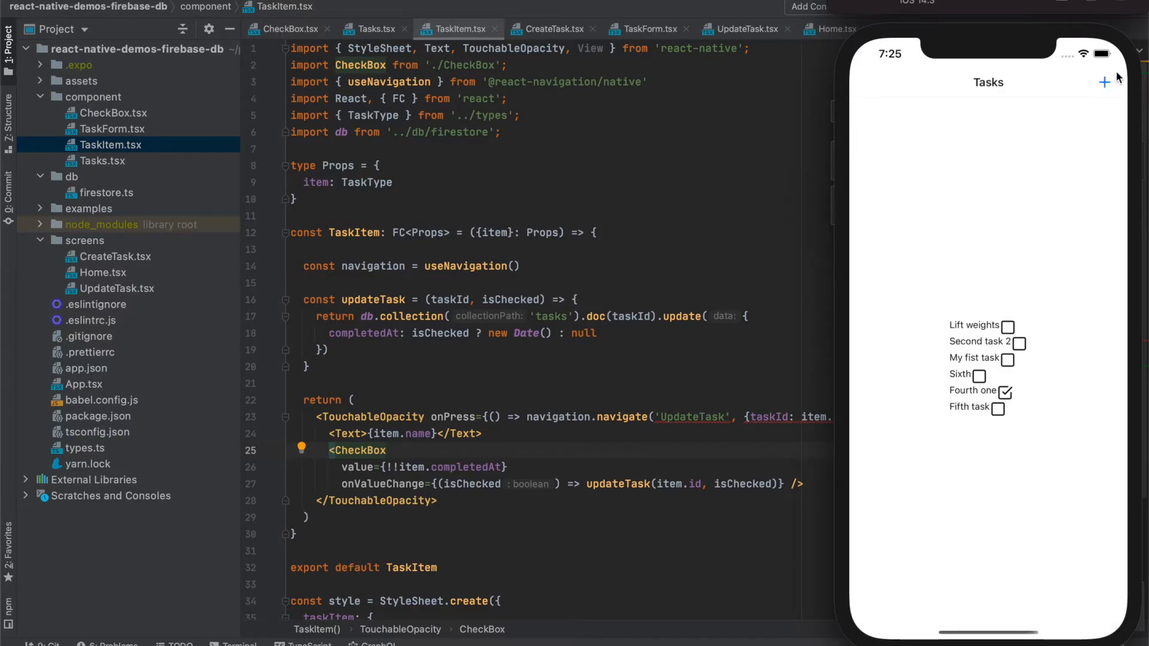
pyautogui.moveTo(1098, 96)
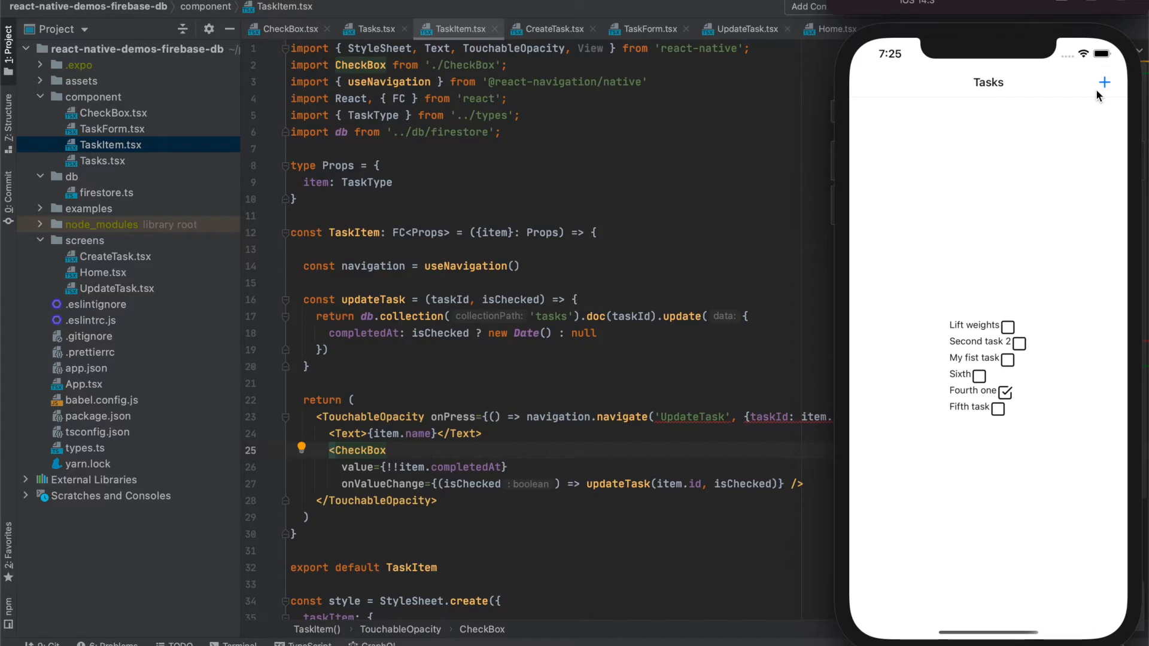
pyautogui.click(973, 326)
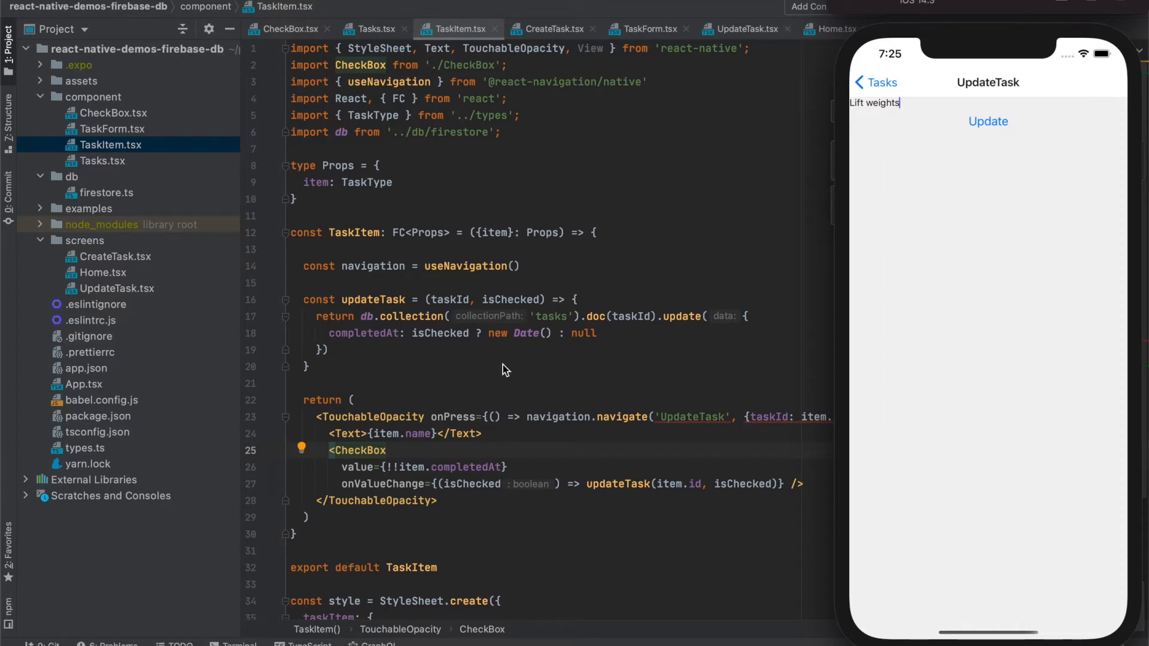
pyautogui.moveTo(1109, 73)
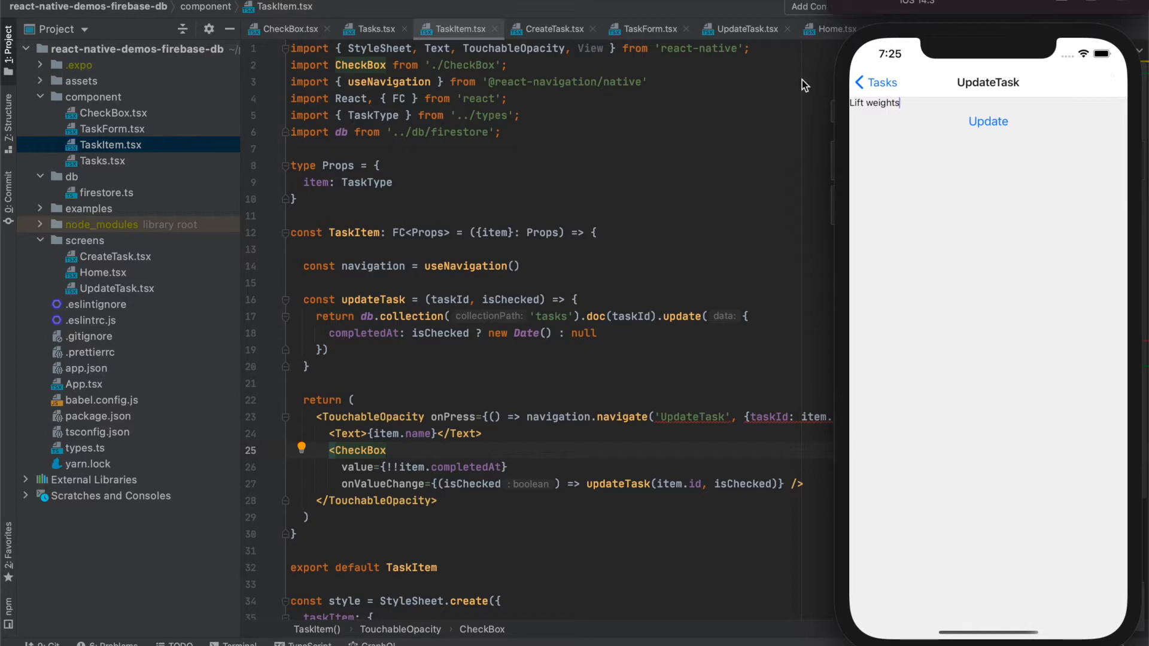
pyautogui.moveTo(747, 53)
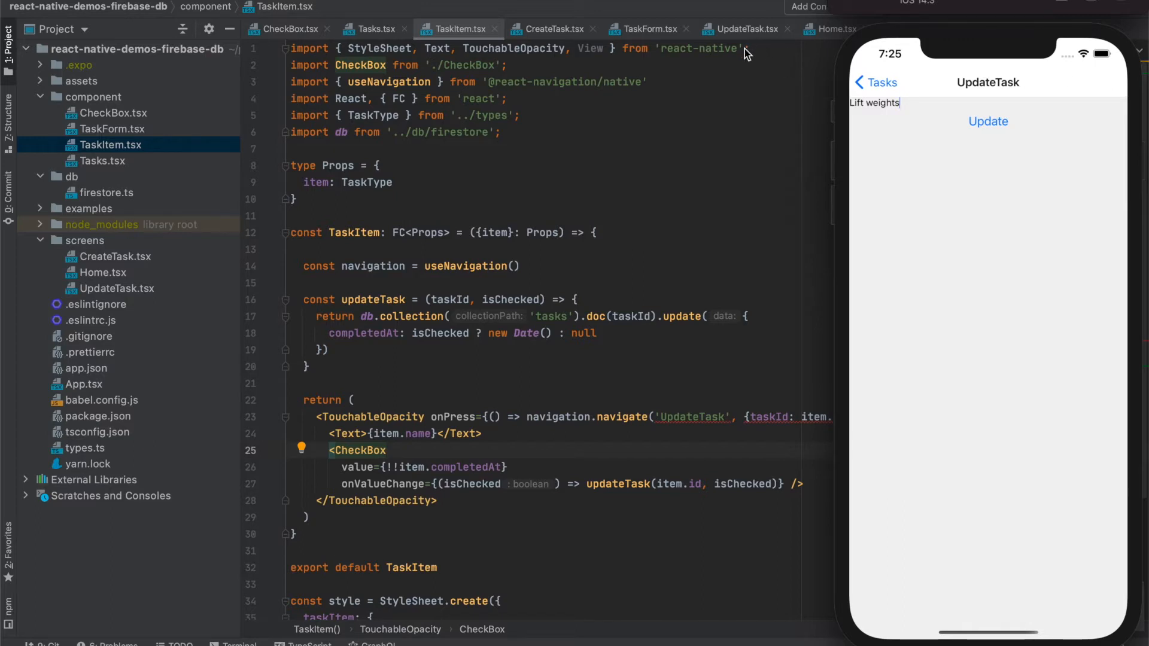
# Step: In UpdateTask.tsx, add React.useLayoutEffect calling navigation.setOptions with a headerRight renderer
pyautogui.click(746, 28)
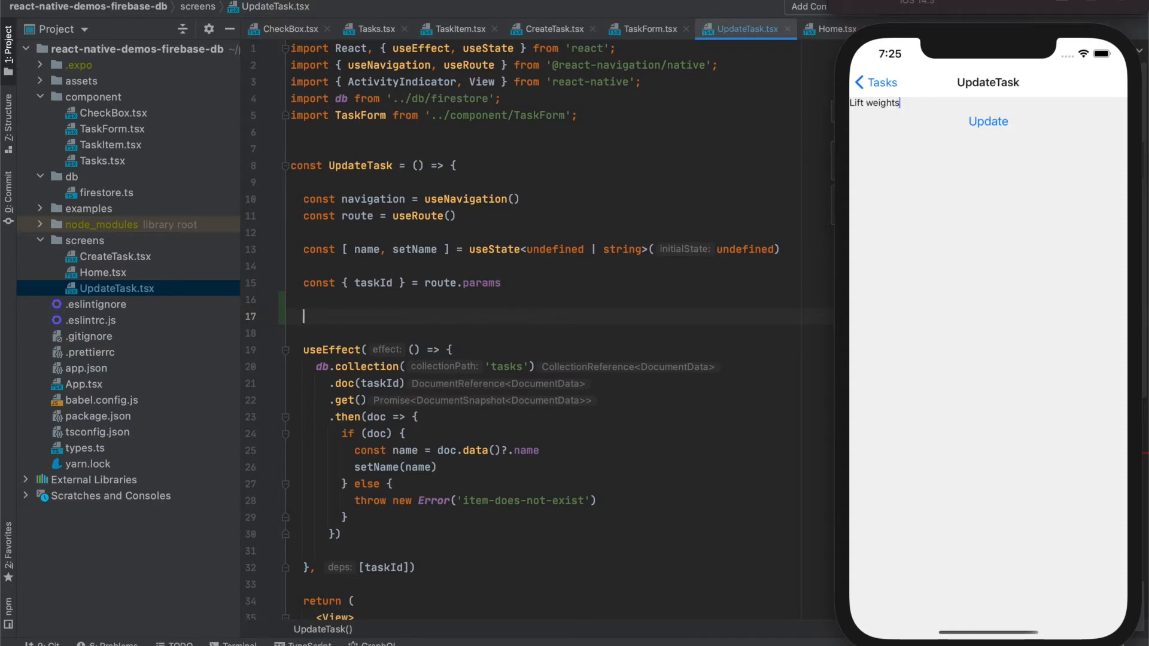
pyautogui.write('React.useLayoutEffect(() => {')
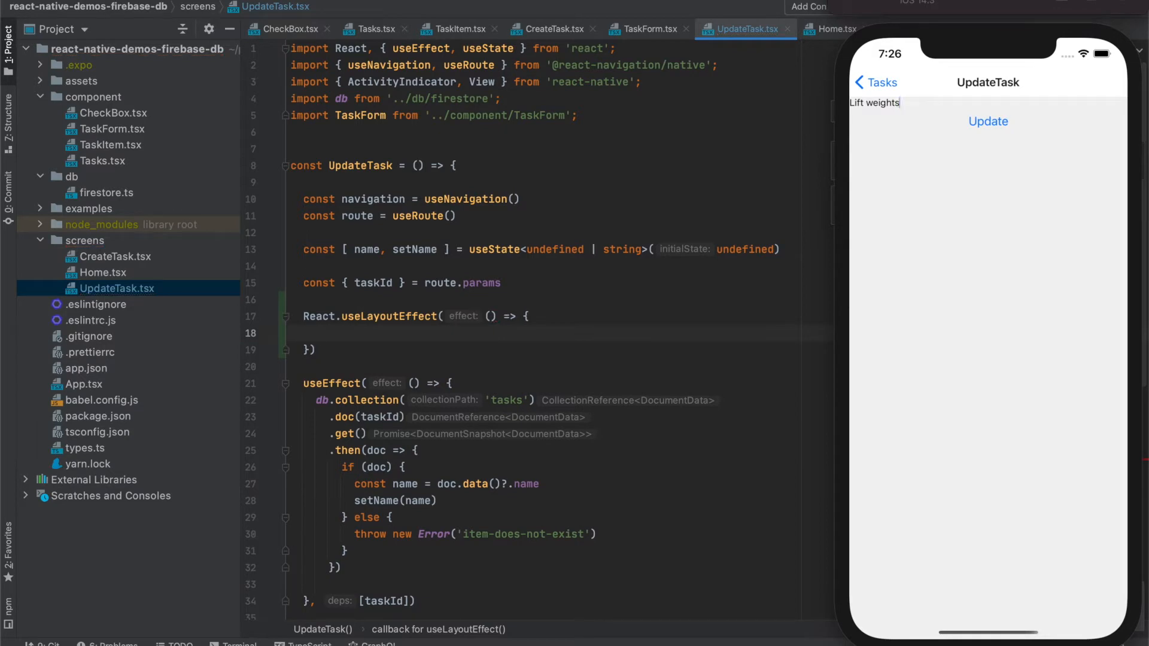
pyautogui.write('navigation.')
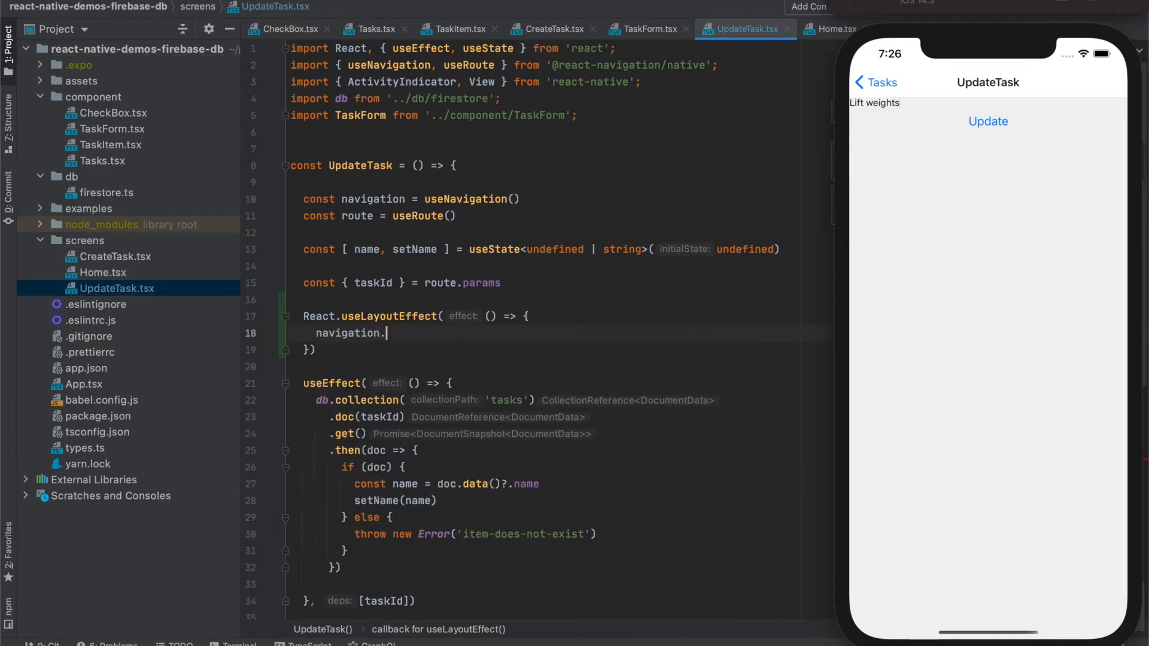
pyautogui.write('setOptions({')
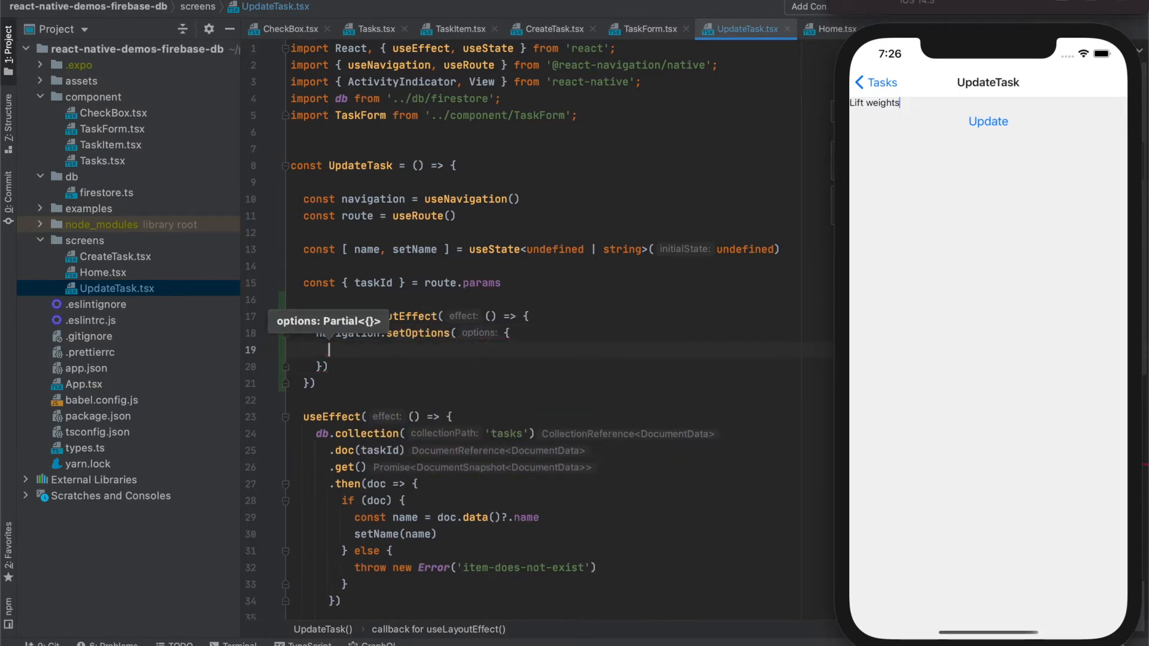
pyautogui.write('headerRight: () => (')
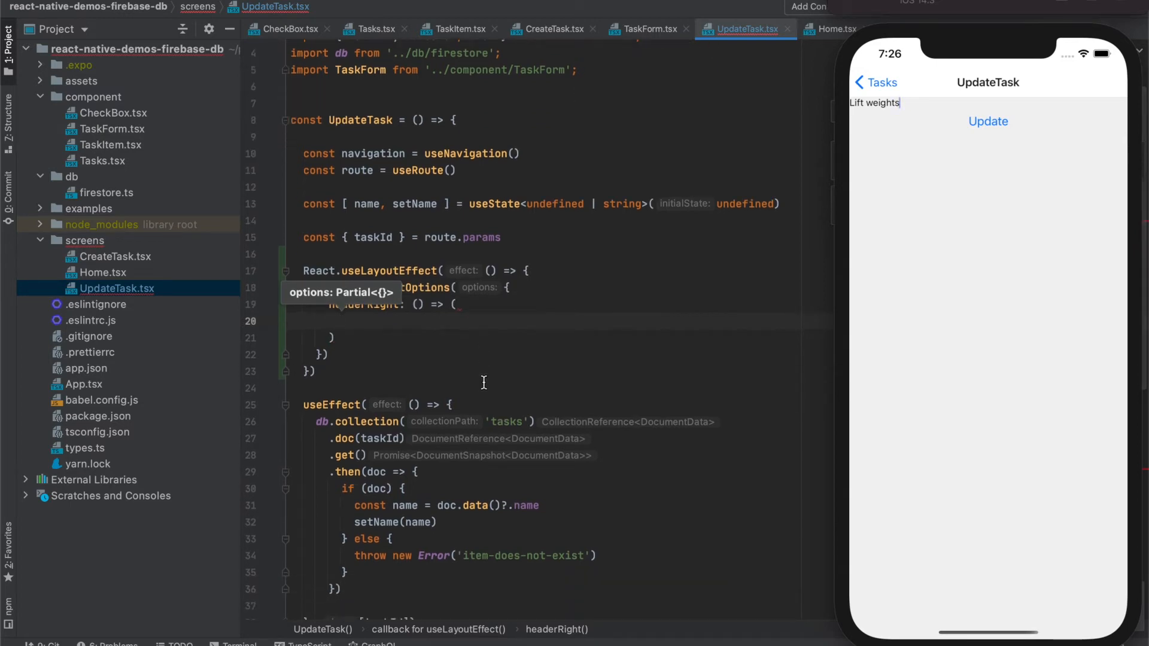
# Step: Return a TouchableWithoutFeedback with an empty onPress from headerRight, wrapping an Ionicons element
pyautogui.write('<T')
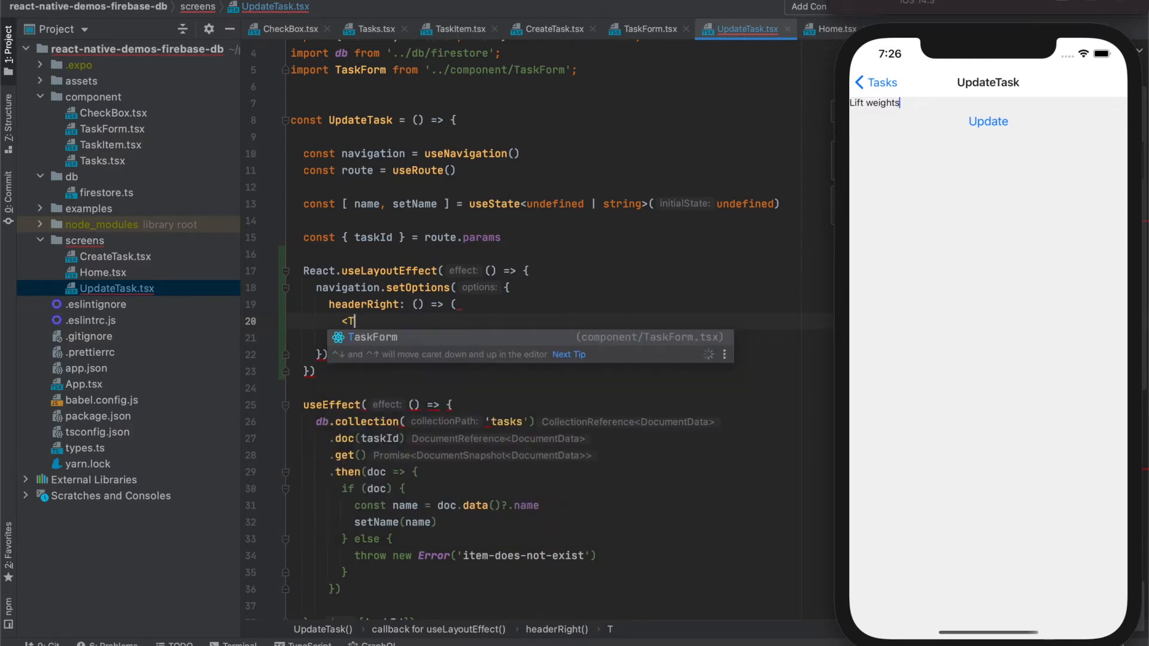
pyautogui.write('ouch')
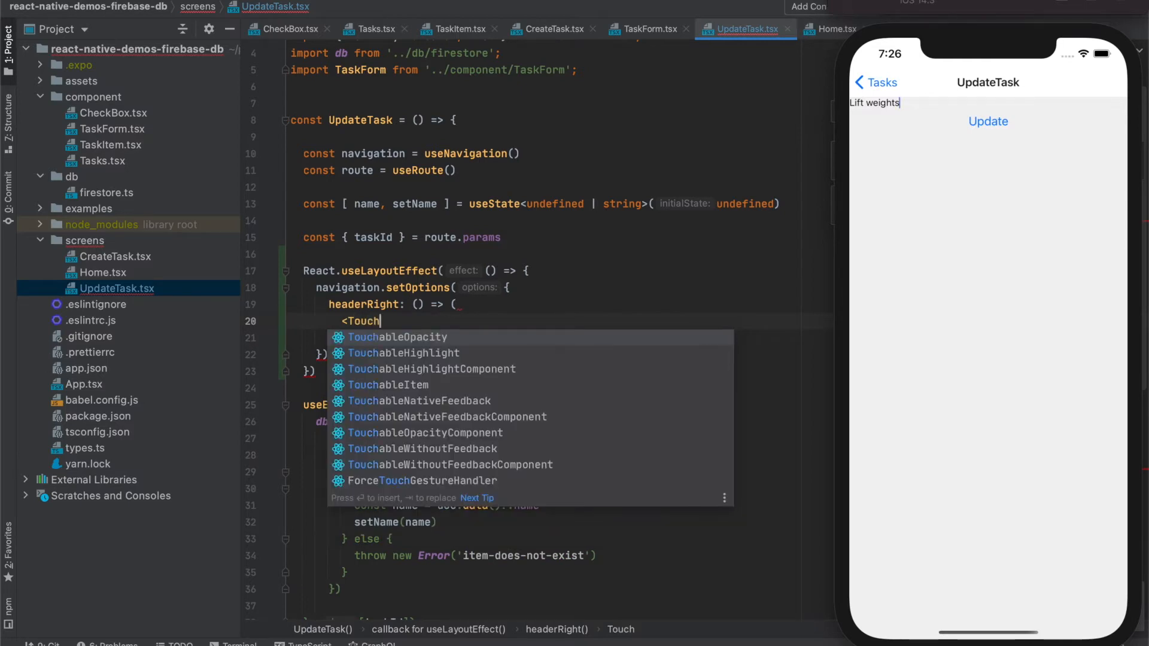
pyautogui.write('WithoutFeedback')
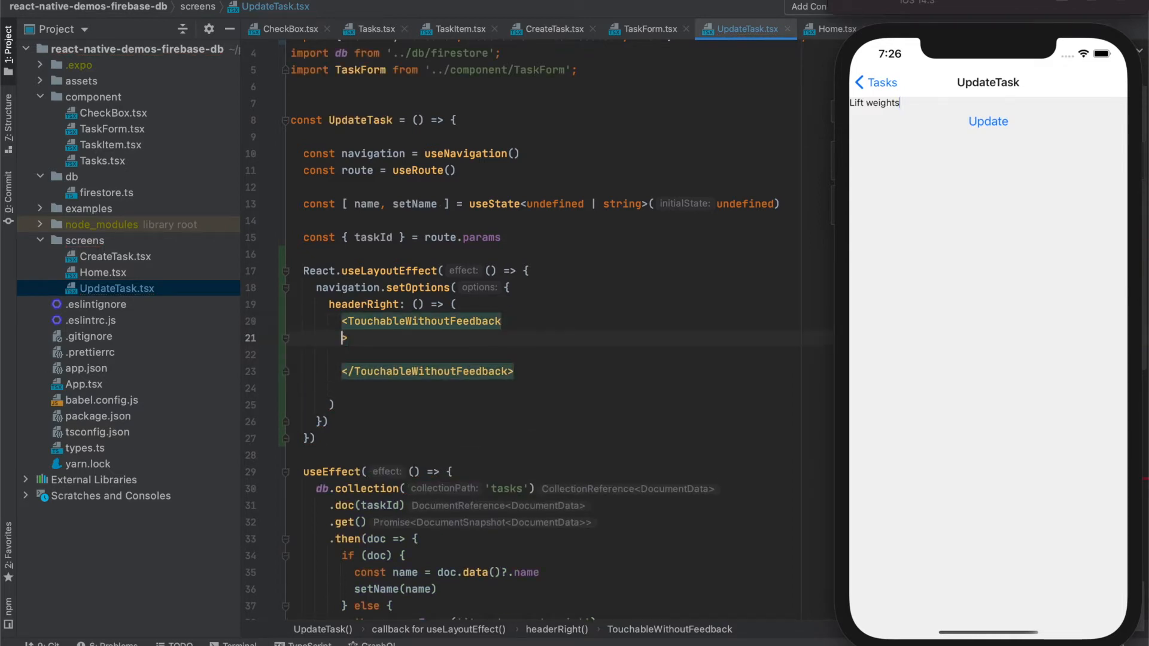
pyautogui.write('onPress={')
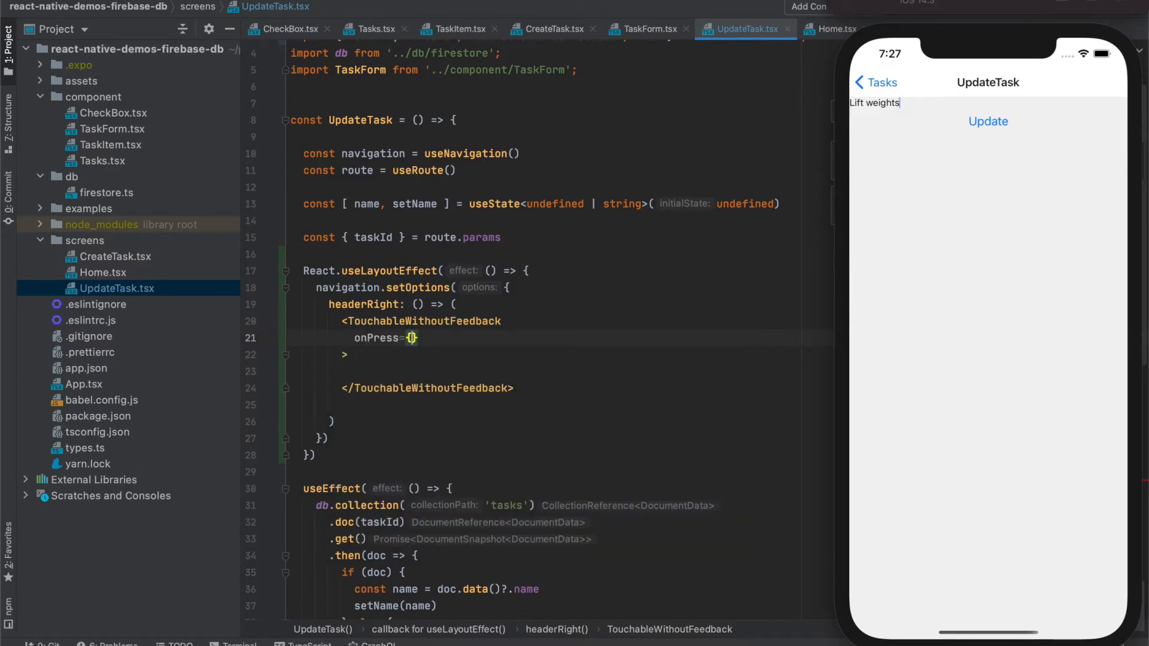
pyautogui.write('() => {')
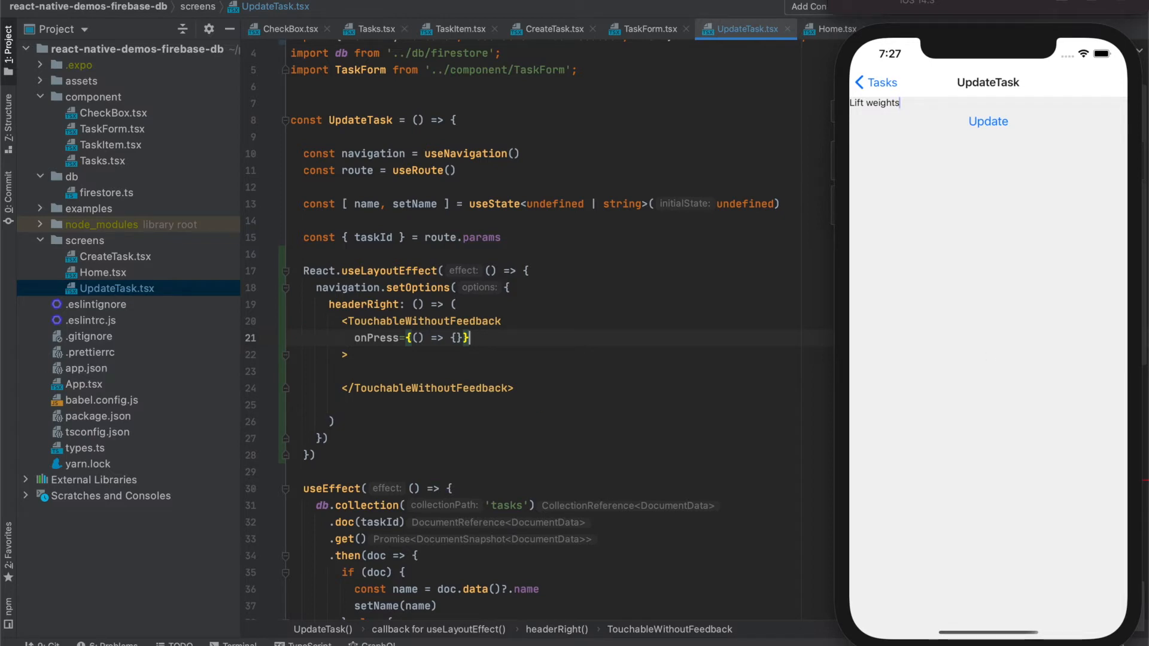
pyautogui.moveTo(961, 331)
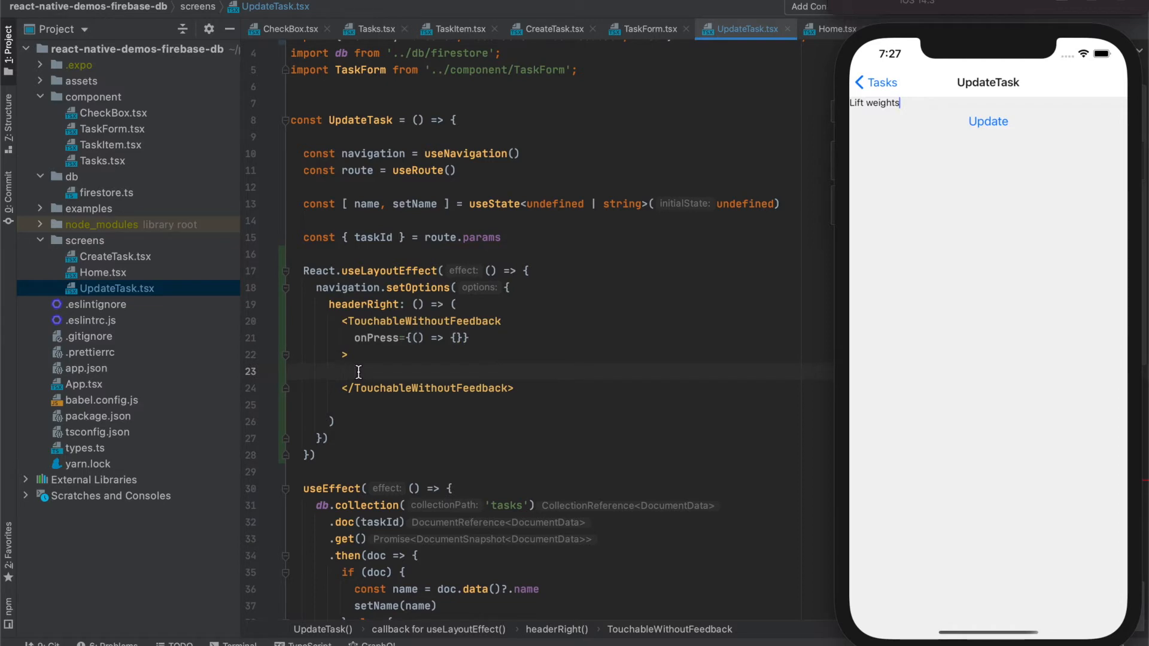
pyautogui.write('<IIo')
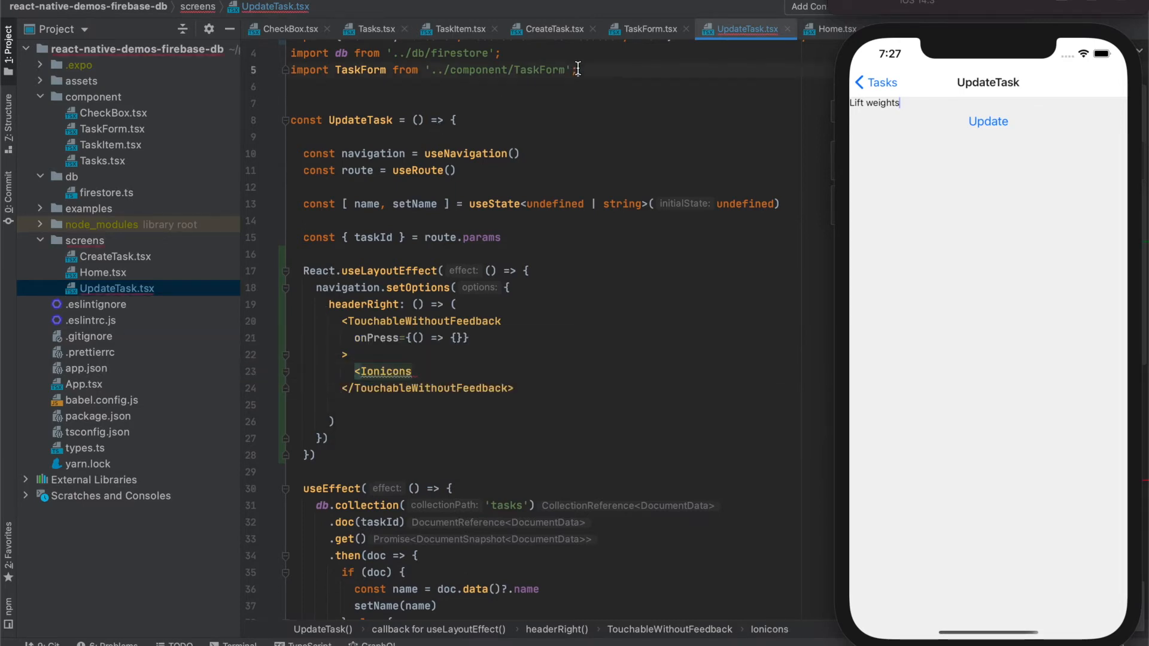
# Step: Import Ionicons and give the icon name 'ios-thrash'
pyautogui.write('import')
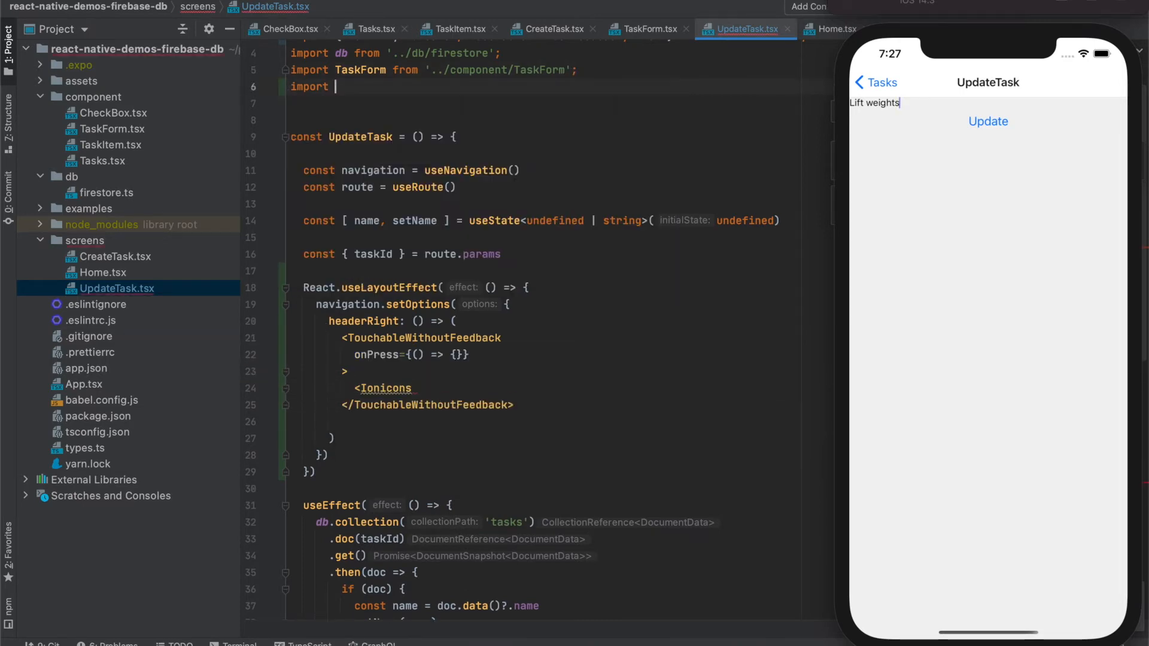
pyautogui.write('{ }')
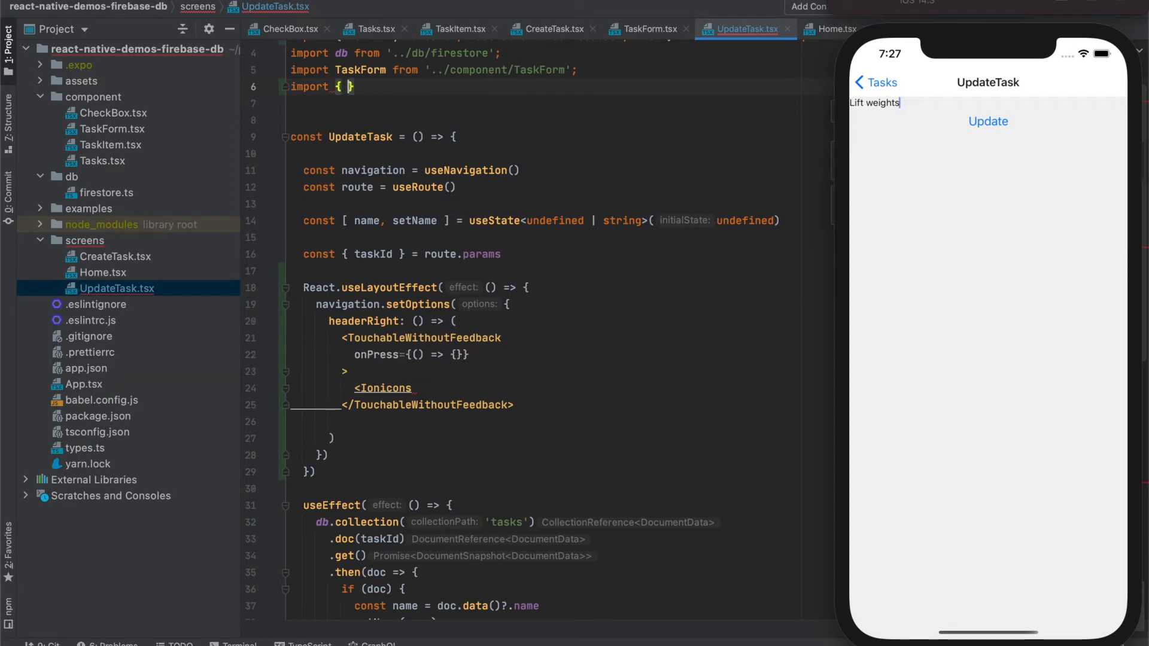
pyautogui.write('Ionicons')
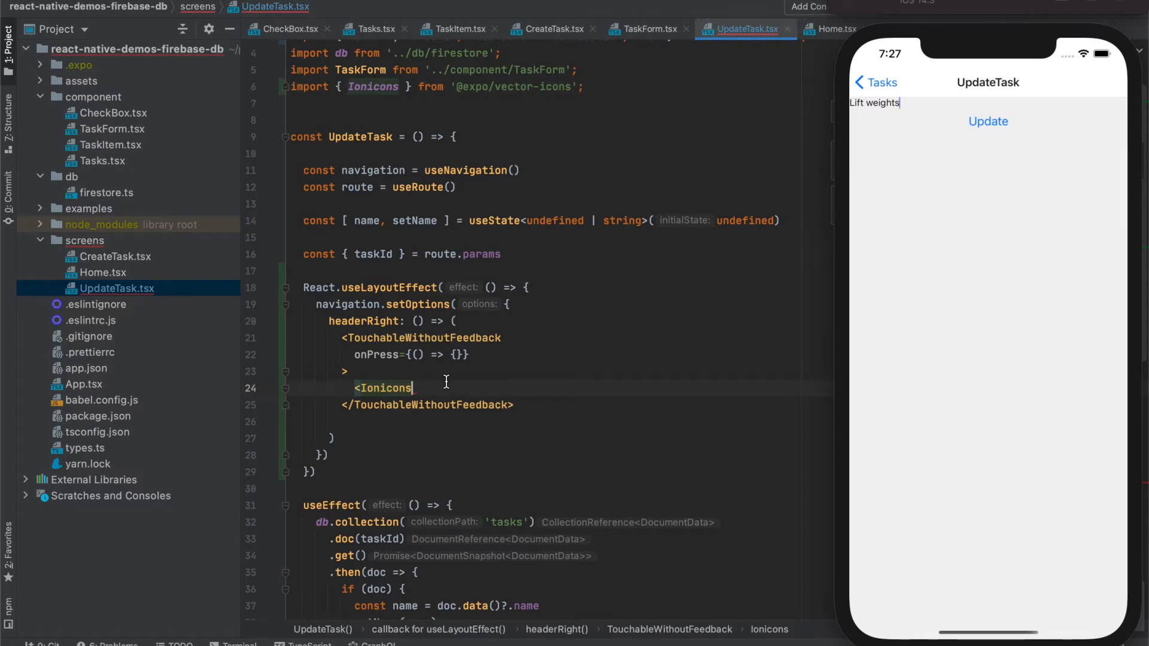
pyautogui.write('name')
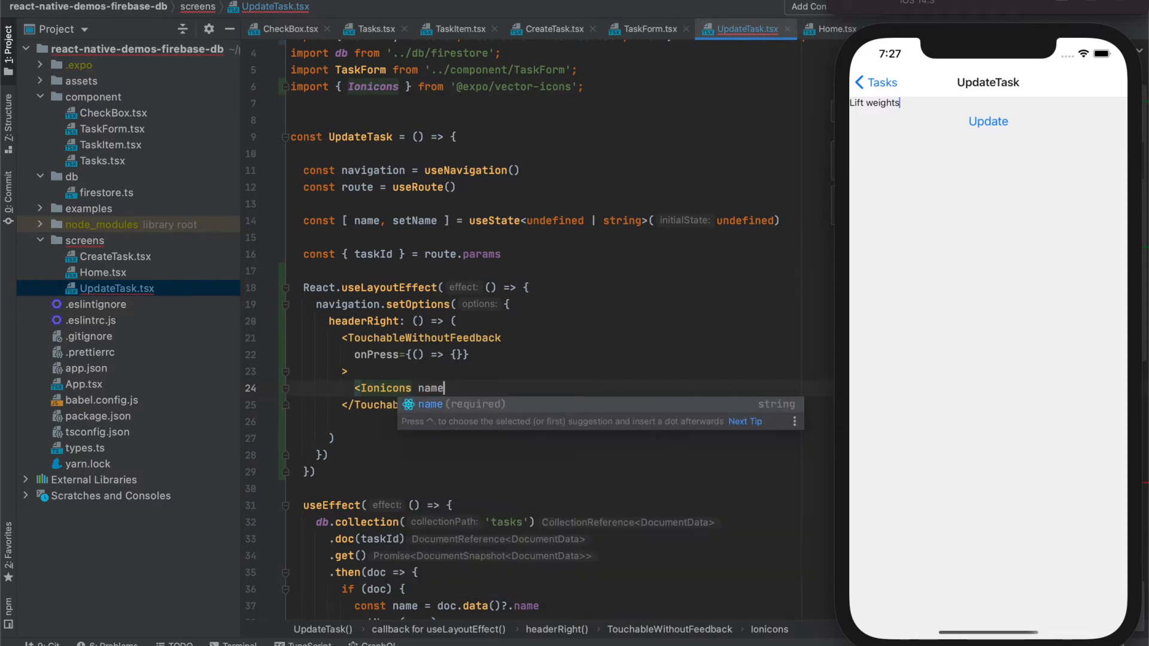
pyautogui.write('={}')
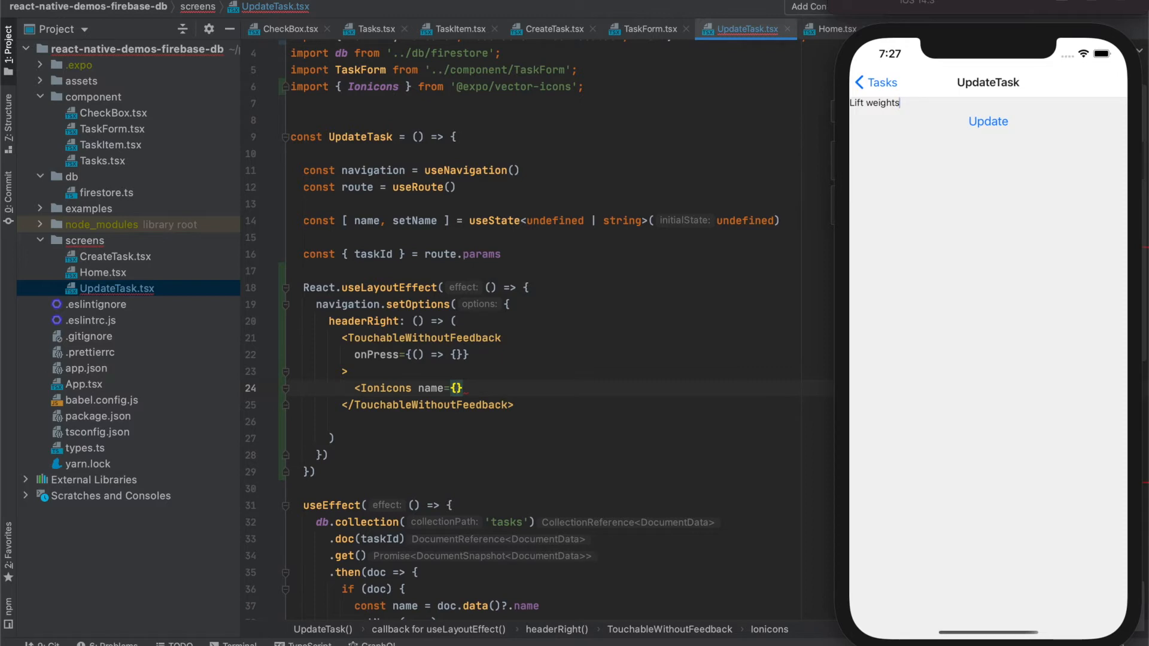
pyautogui.write("'ios-t")
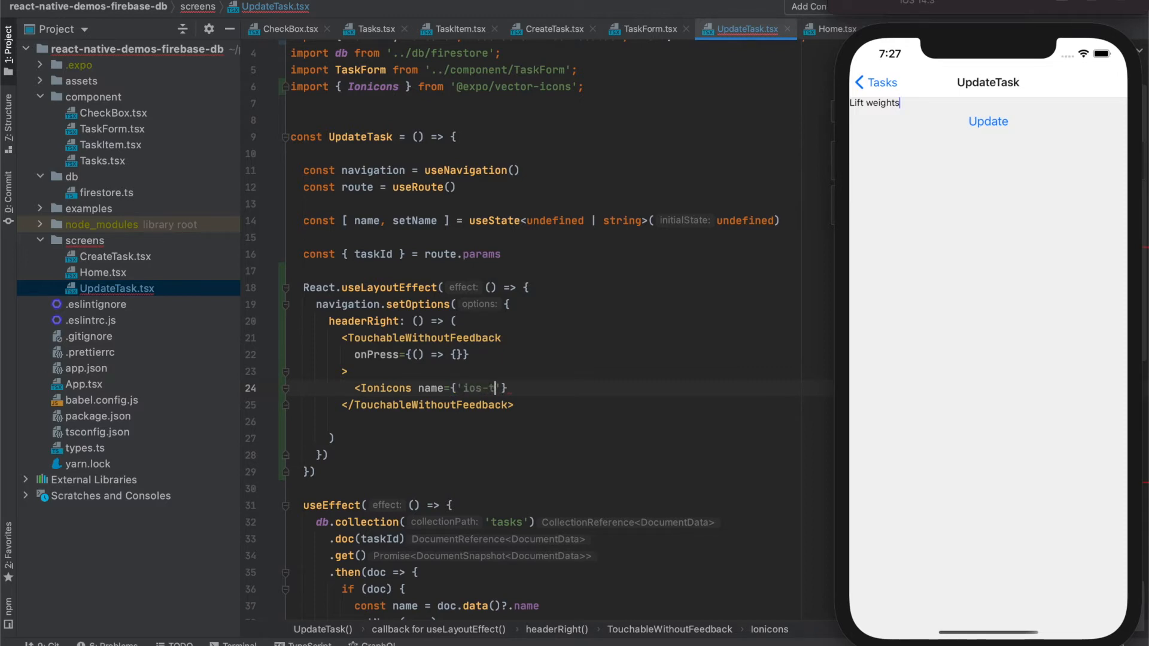
pyautogui.write('hrash')
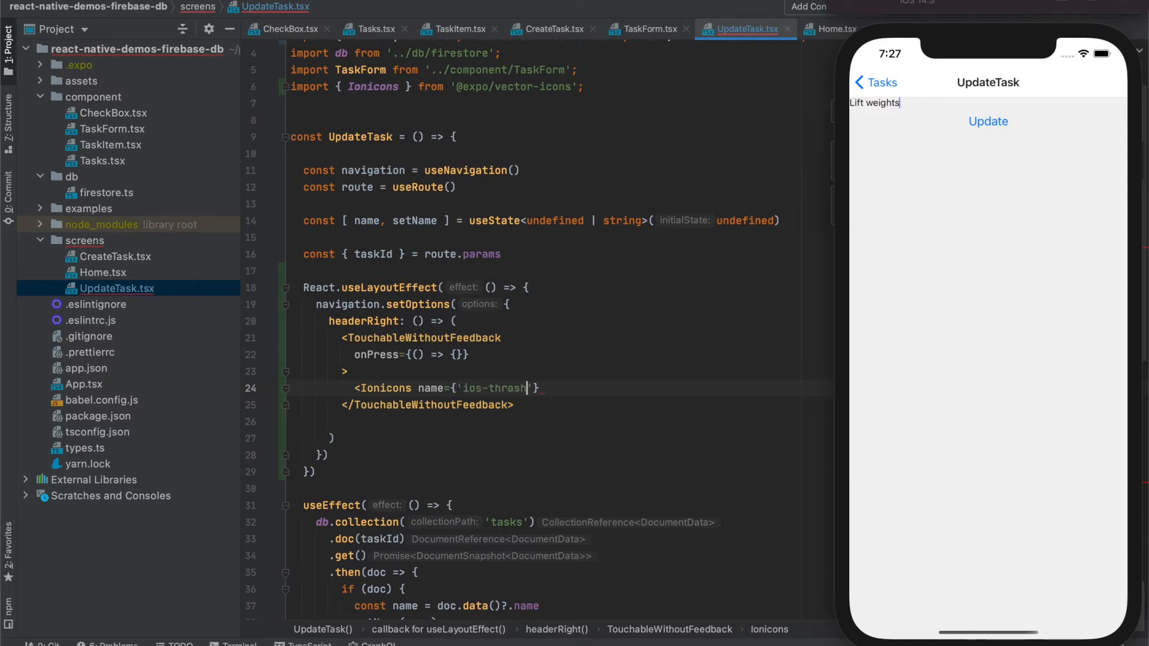
# Step: Set the icon's size to 35, marginRight to 25 and color to '#0080ff'
pyautogui.write('size={}')
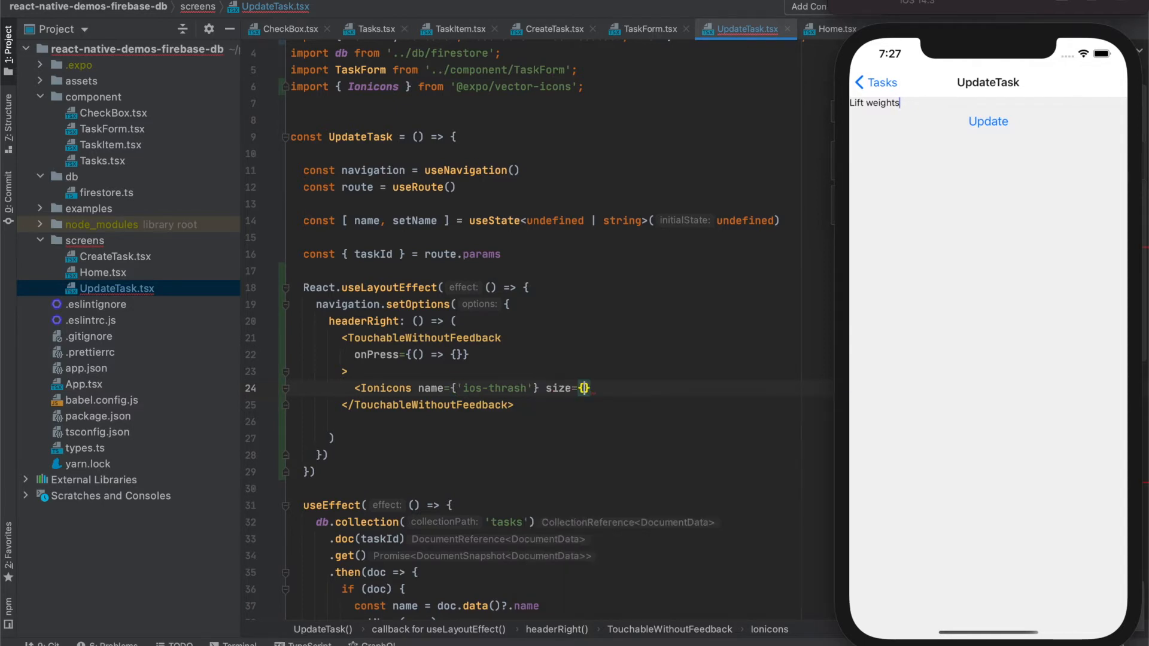
pyautogui.write('35')
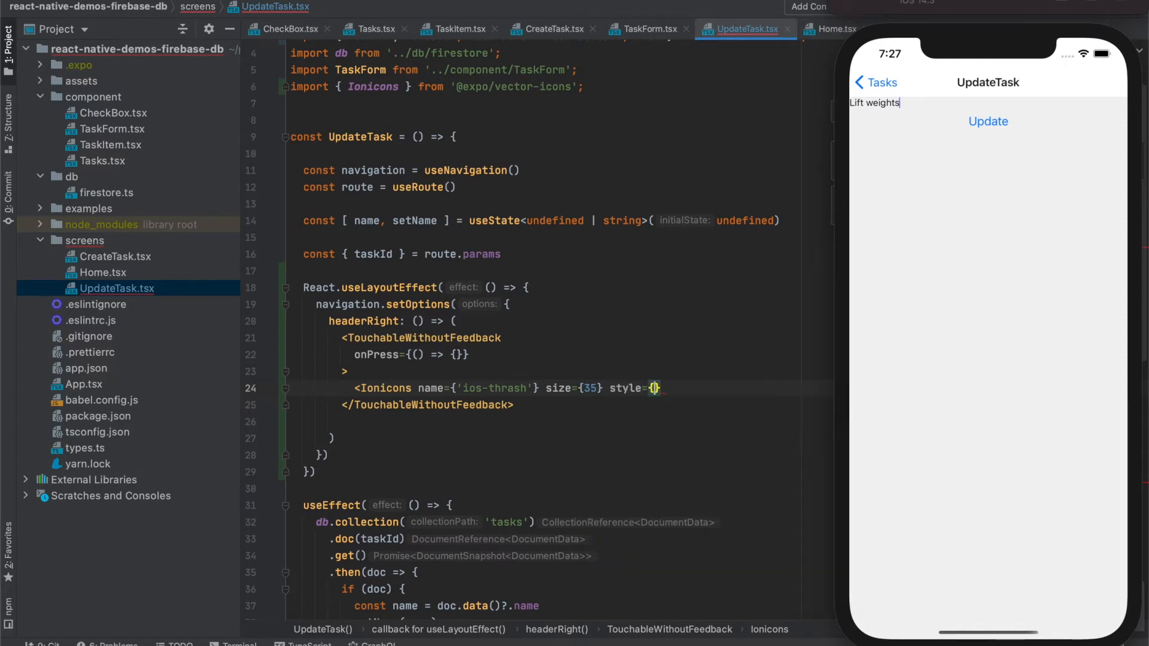
pyautogui.write('margi')
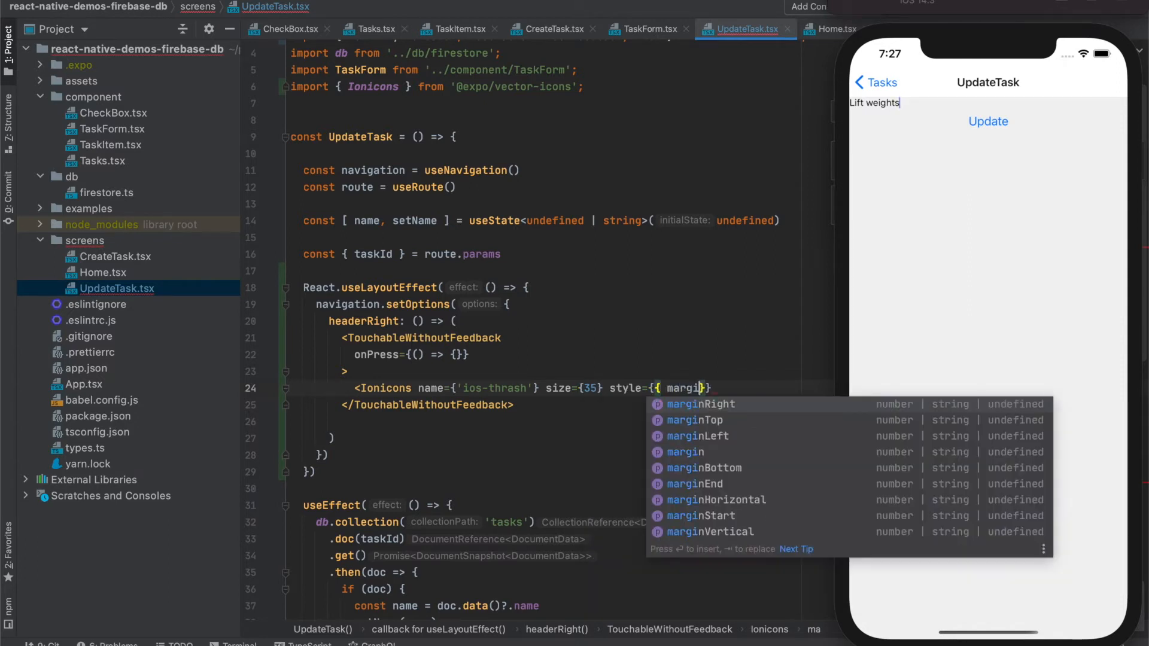
pyautogui.click(700, 403)
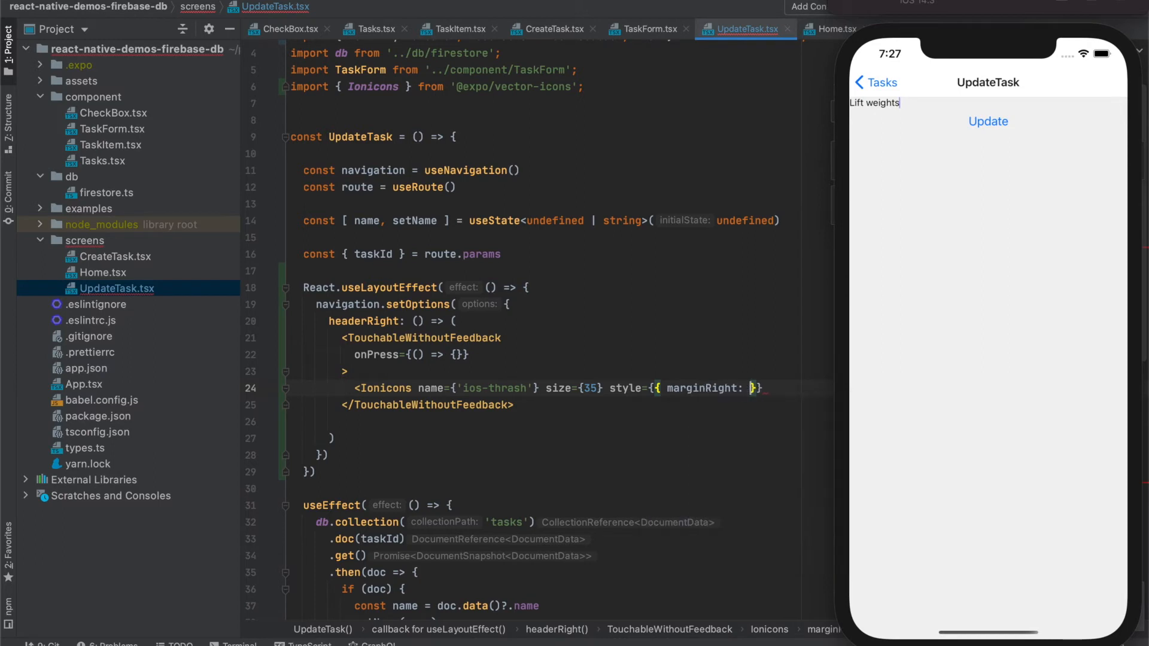
pyautogui.write('25}}')
pyautogui.write("color={'")
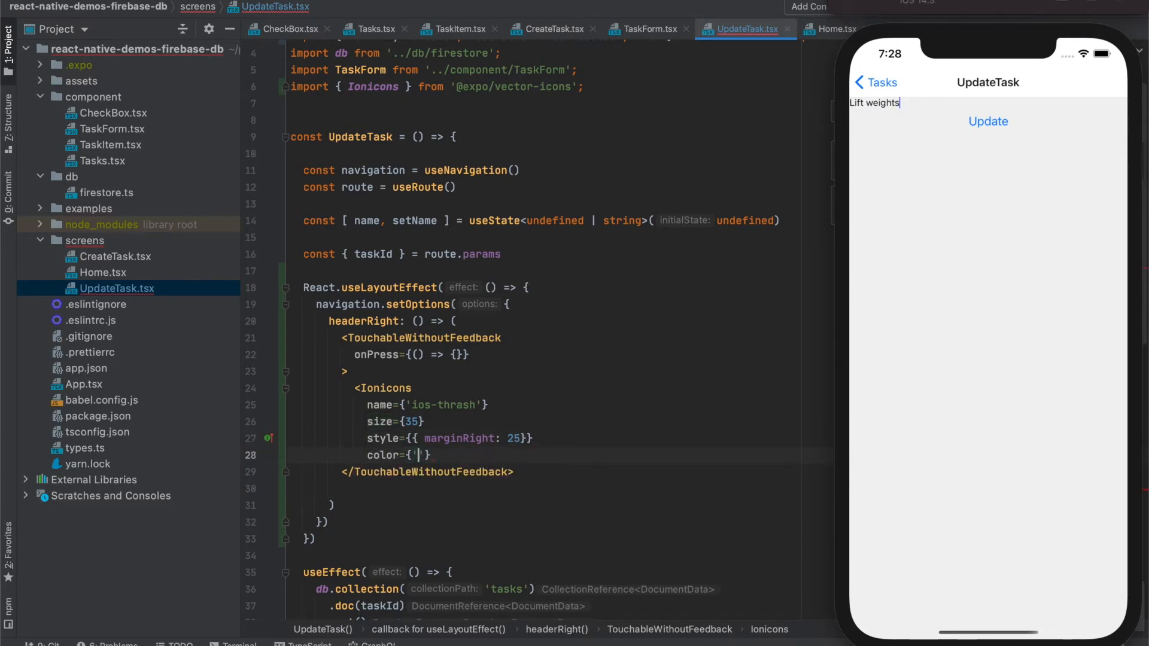
pyautogui.write('#0080ff')
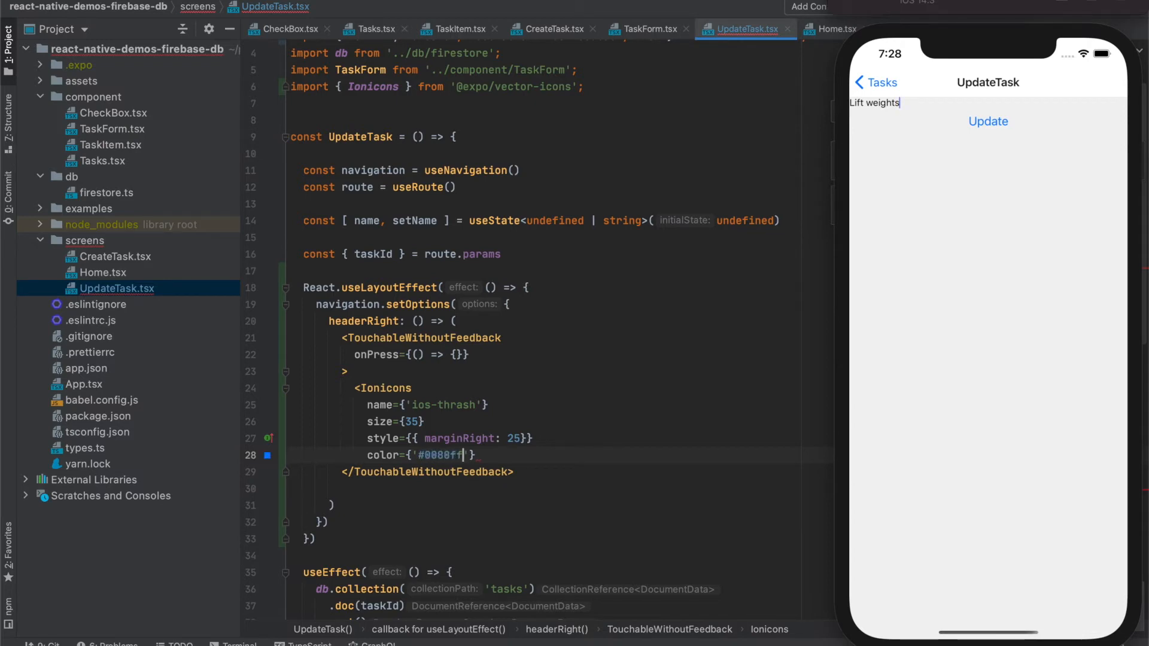
pyautogui.press('enter')
pyautogui.write('/>')
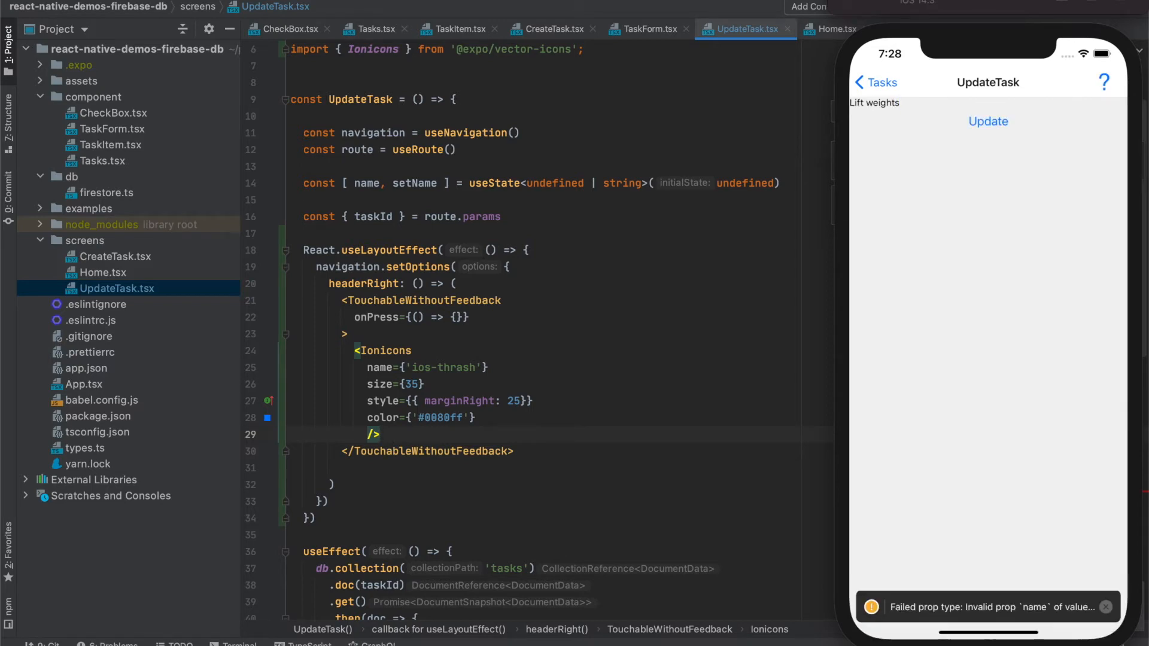
pyautogui.moveTo(424, 429)
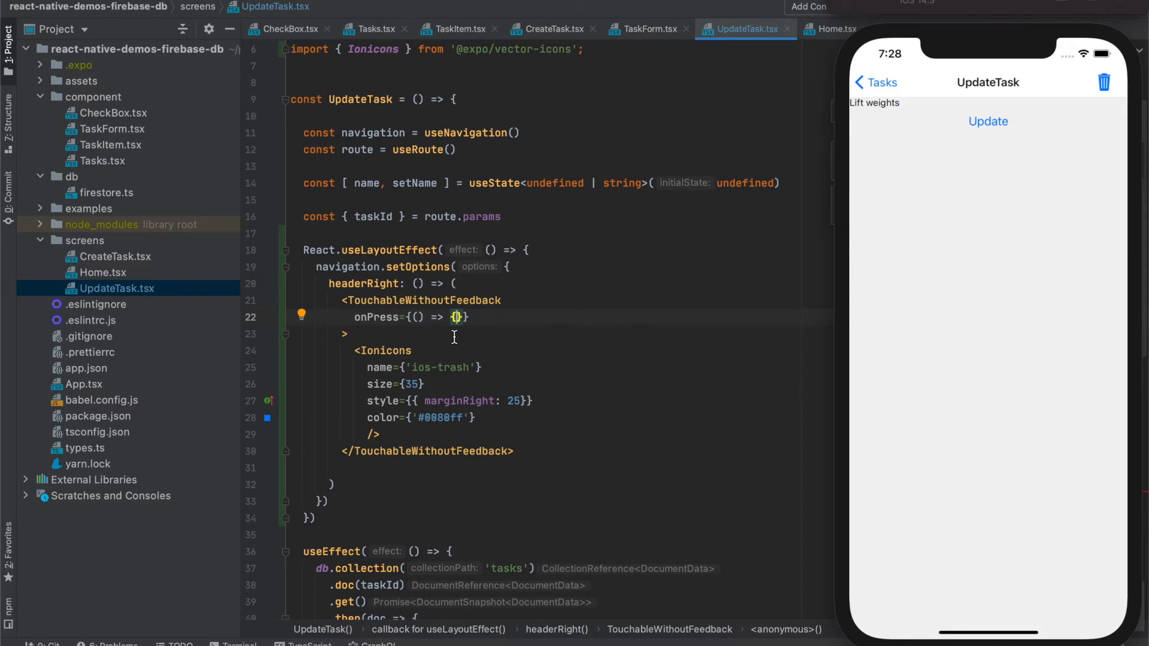
# Step: In onPress, delete the tasks document by taskId, then navigate back to Tasks
pyautogui.press('enter')
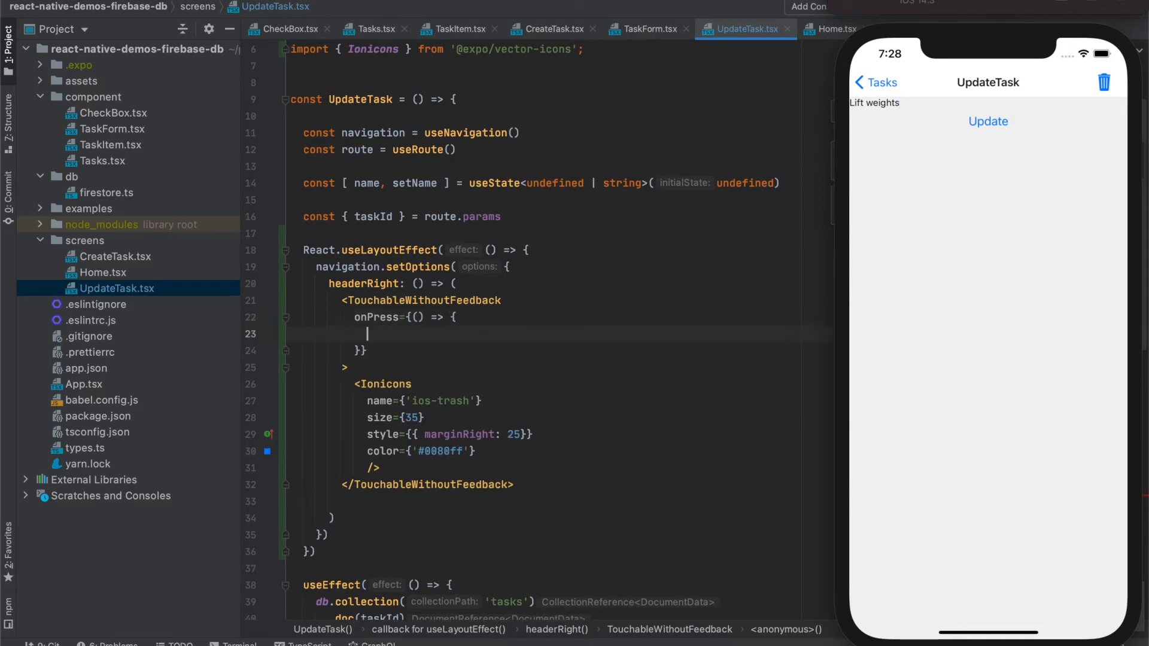
pyautogui.write('db.collection(')
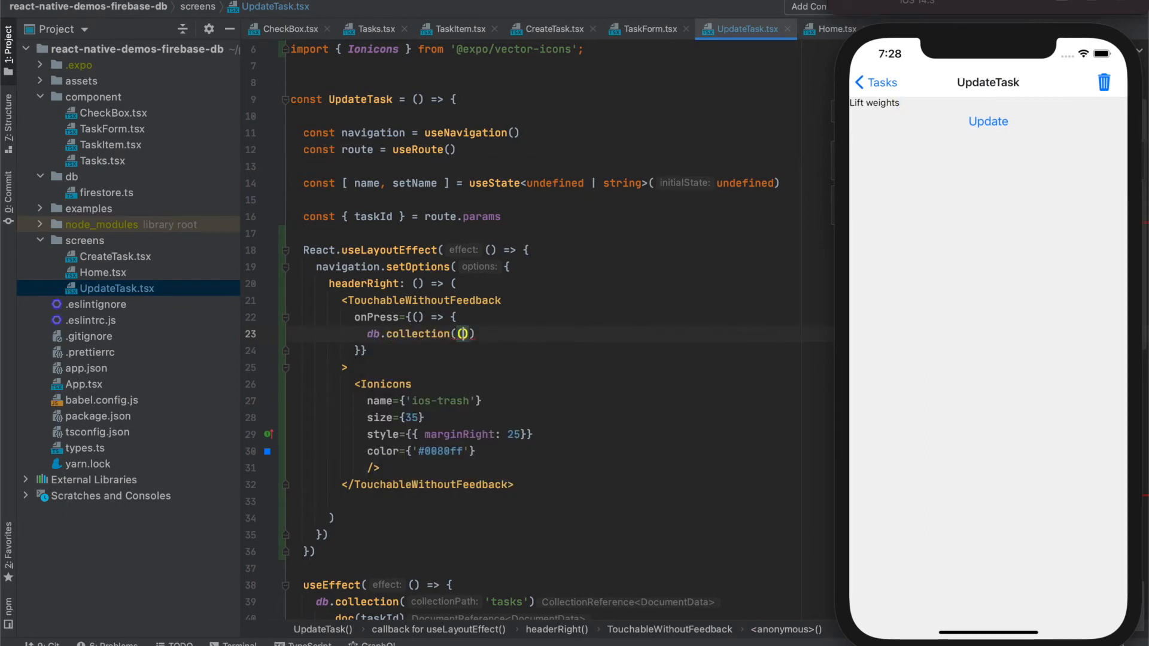
pyautogui.write("tas'")
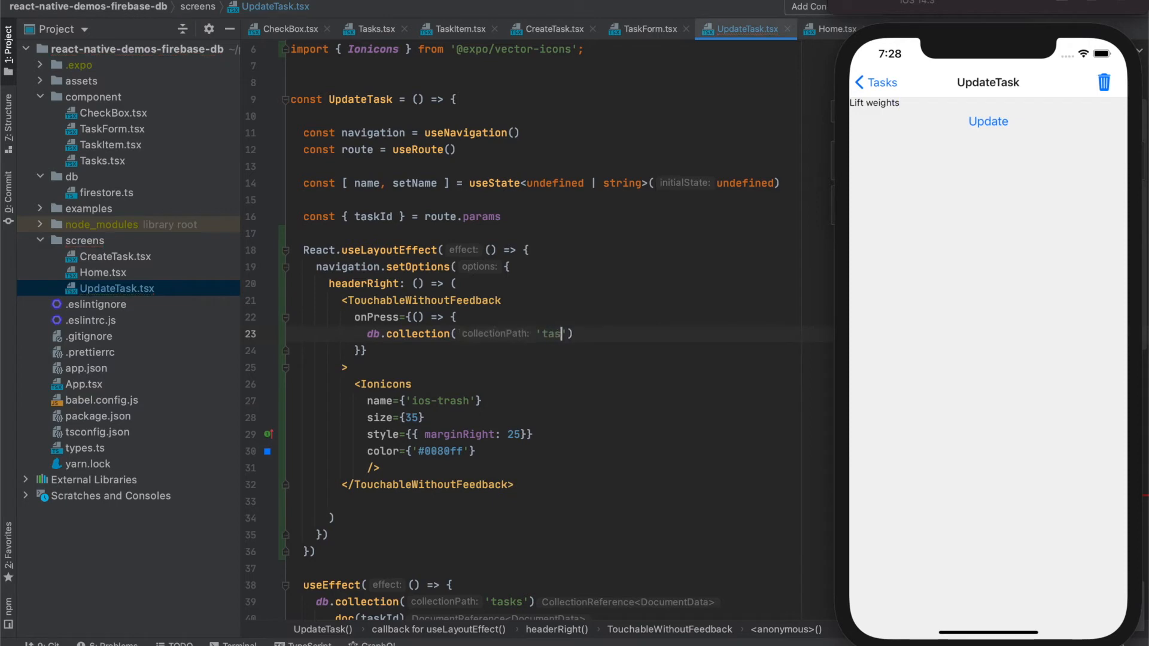
pyautogui.write("ks').doc()")
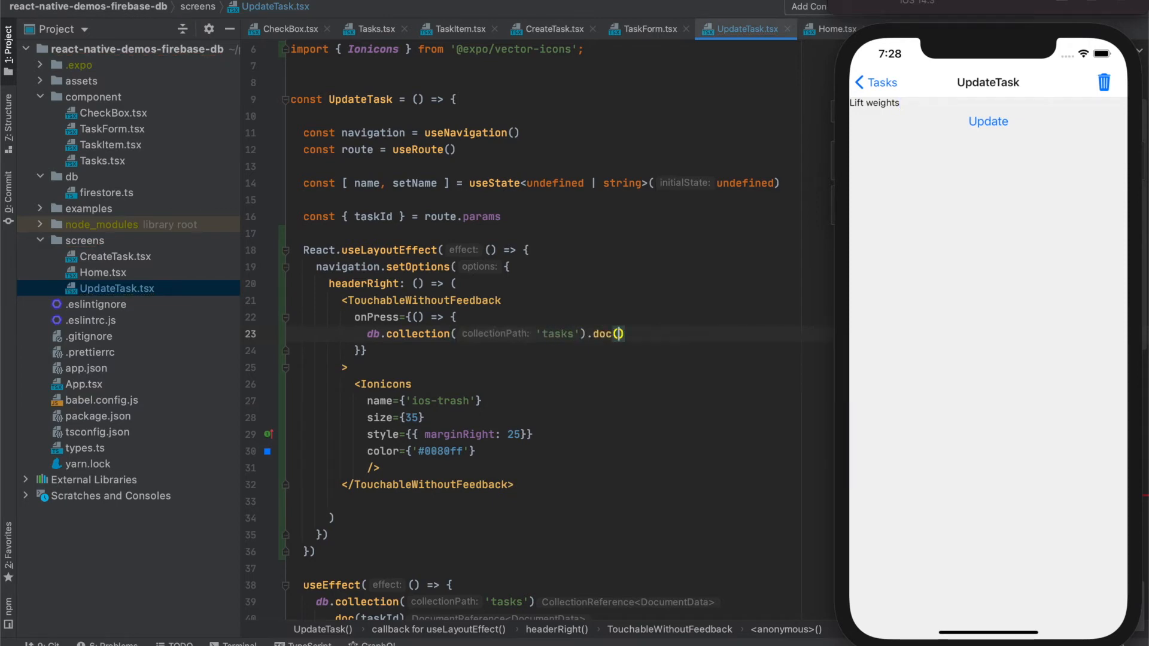
pyautogui.write('taskId).delete()')
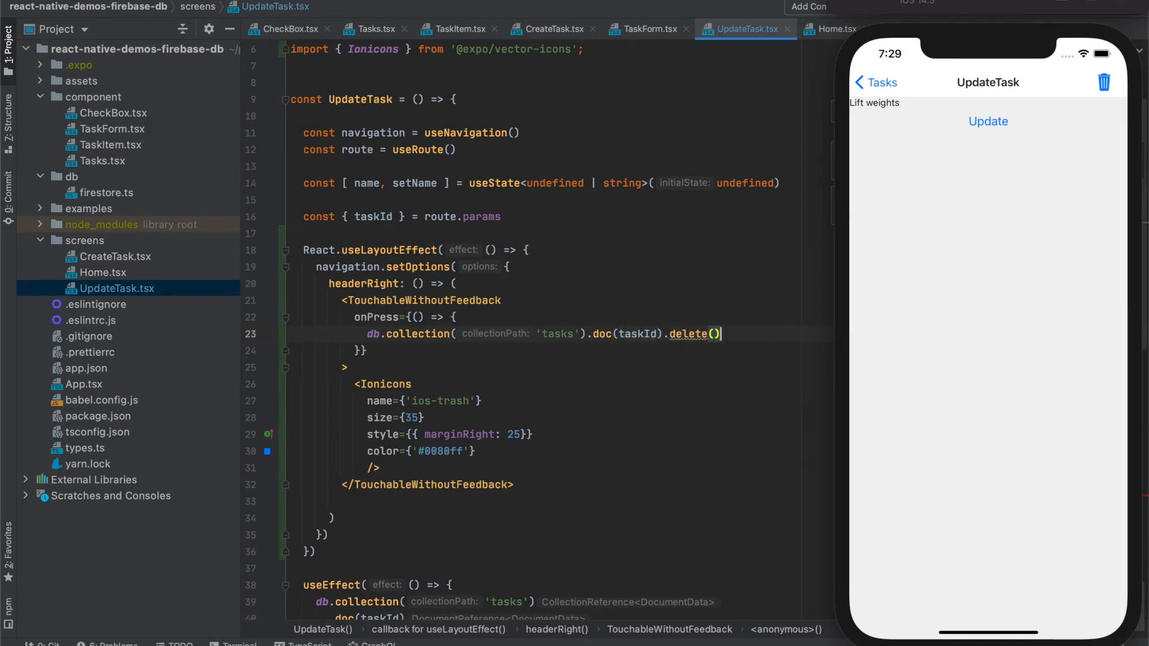
pyautogui.write('.')
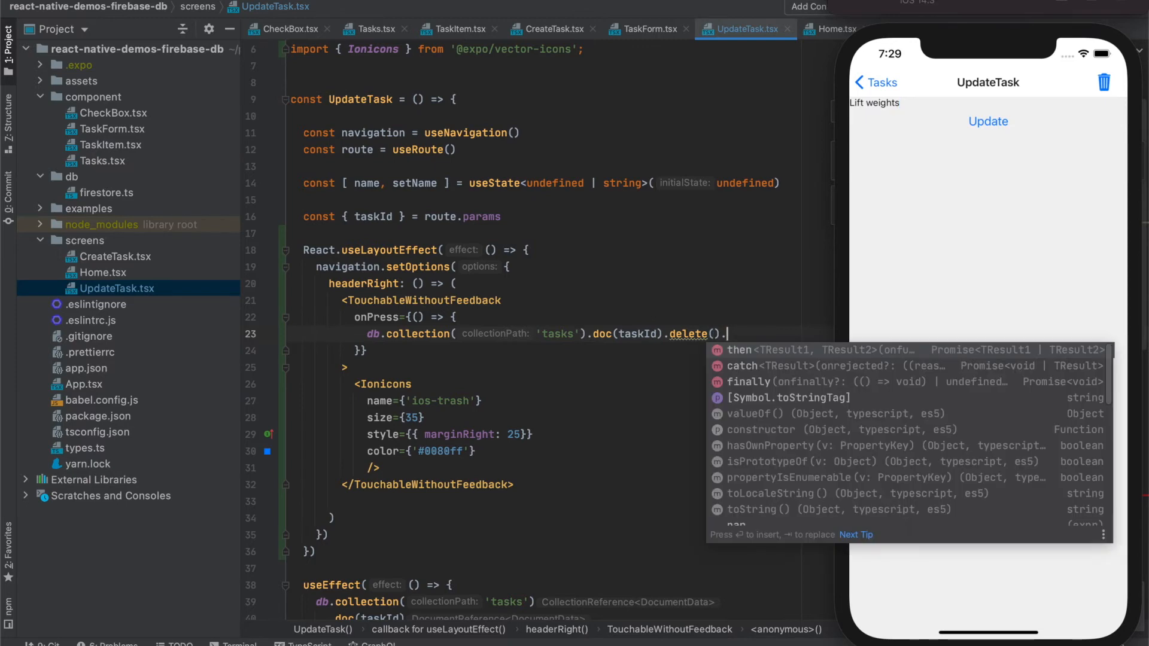
pyautogui.write('then')
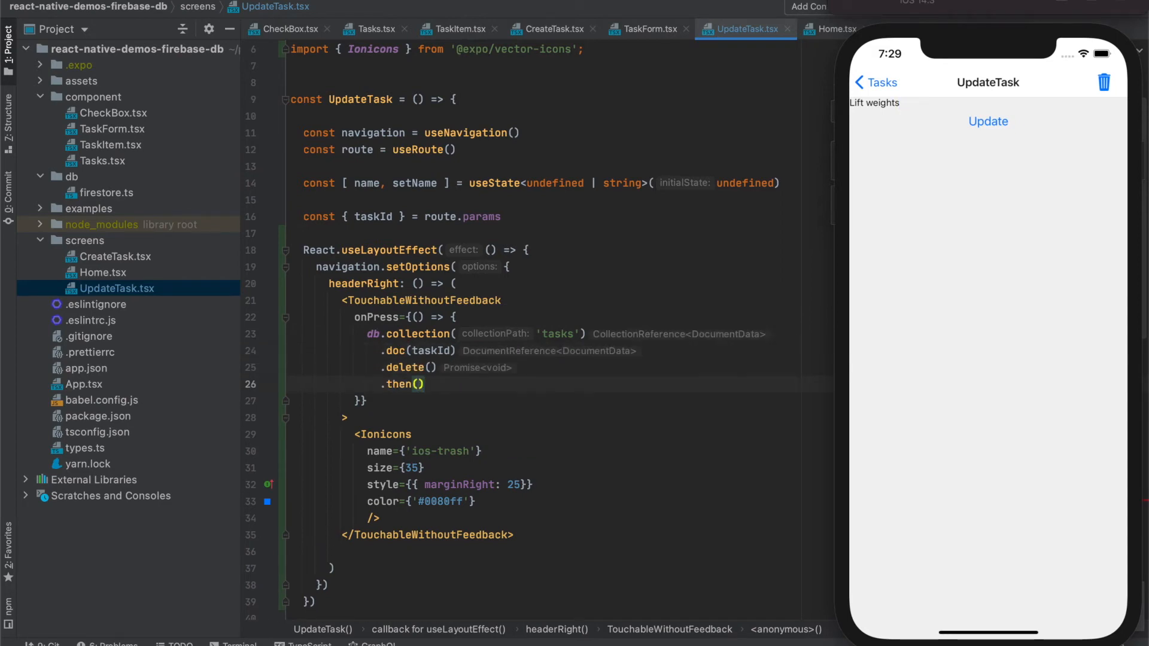
pyautogui.write("() => navigation.navigate(''))")
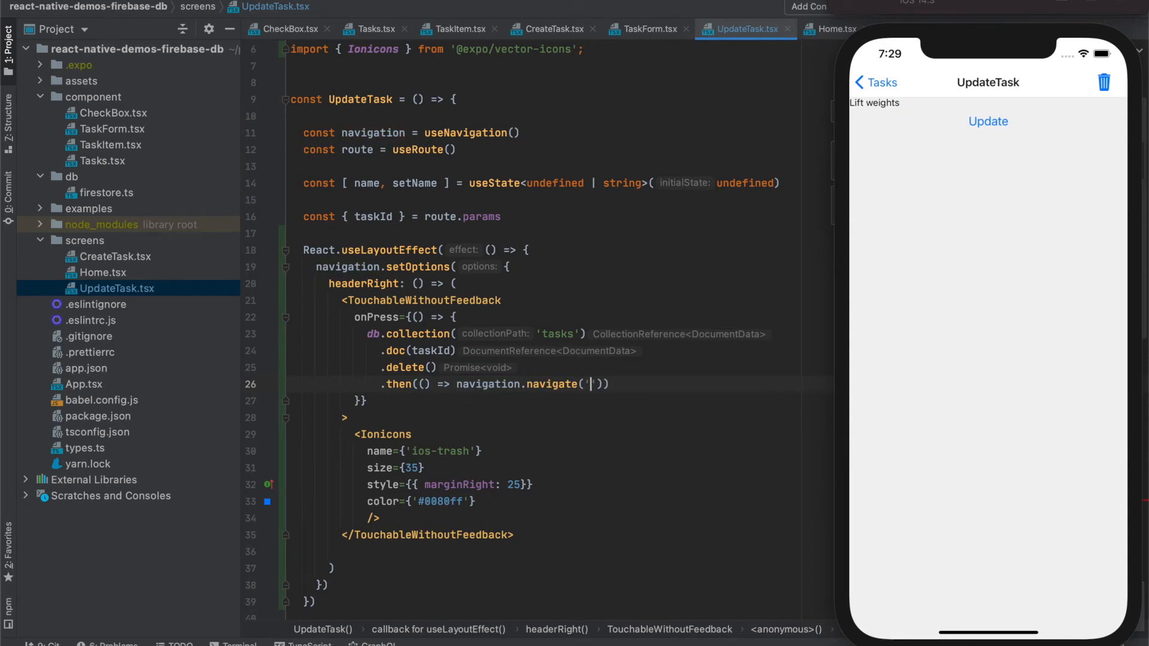
pyautogui.write('Tasks')
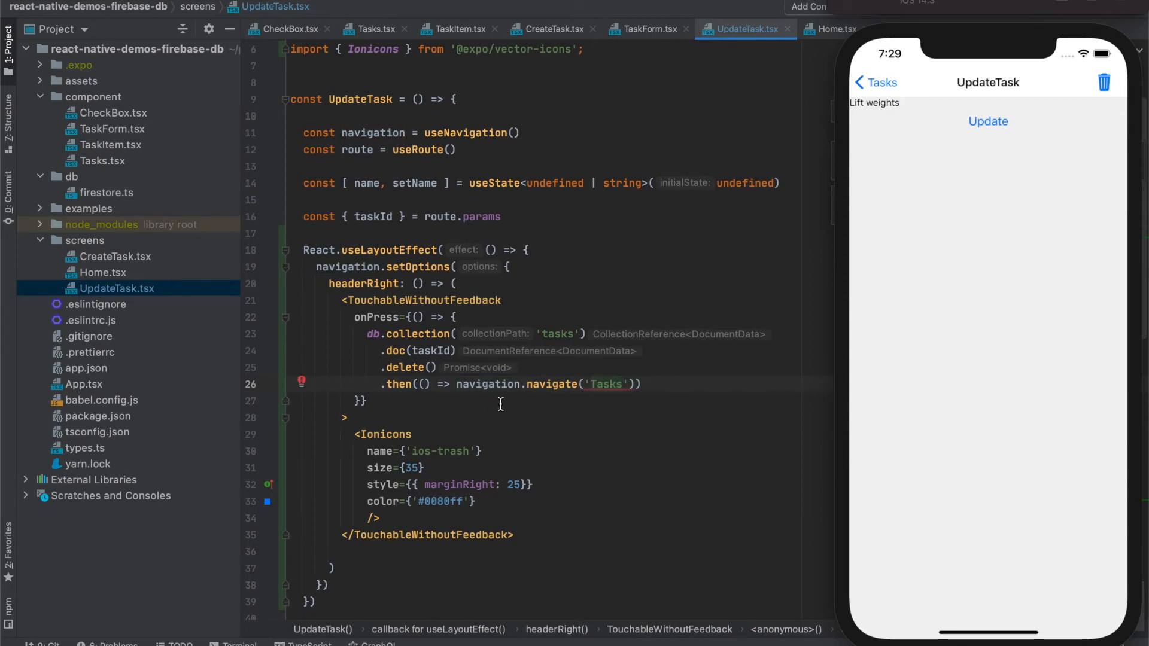
pyautogui.scroll(-3)
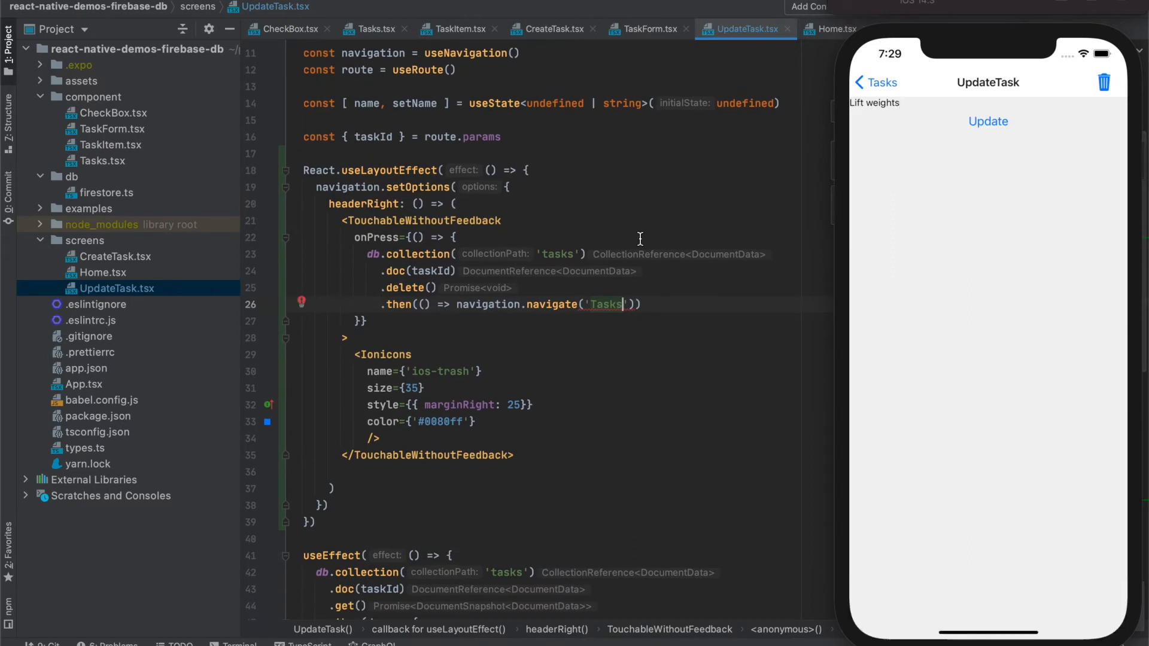
# Step: In the simulator, open Fifth task, delete it with the trash icon, then open Lift weights
pyautogui.click(876, 82)
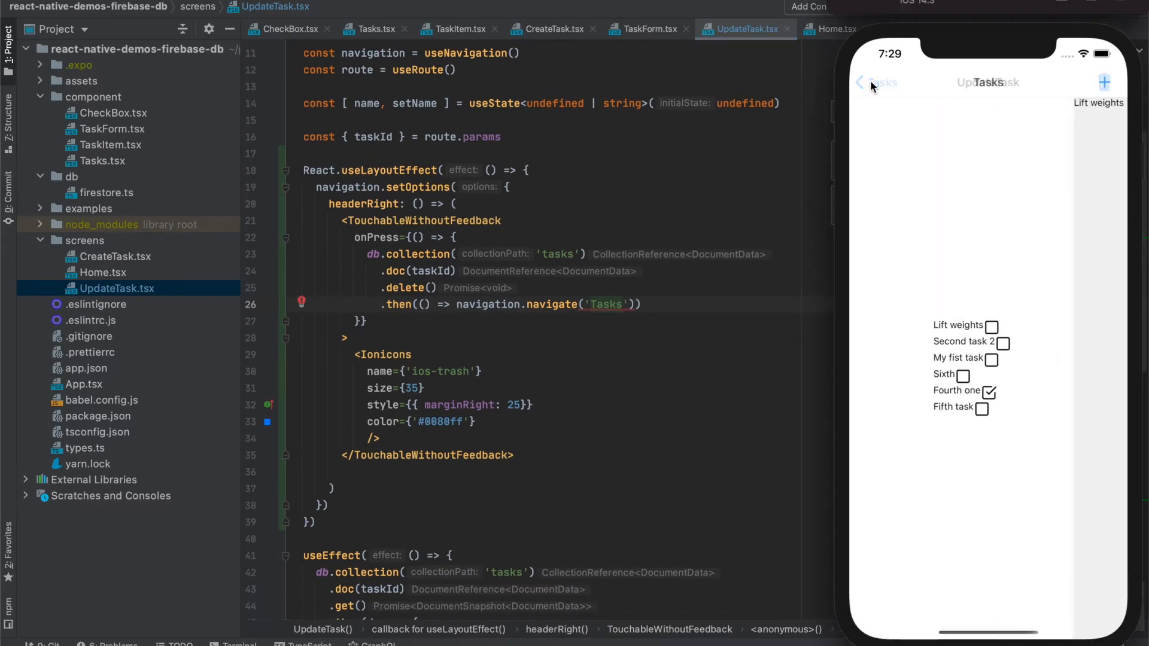
pyautogui.click(866, 82)
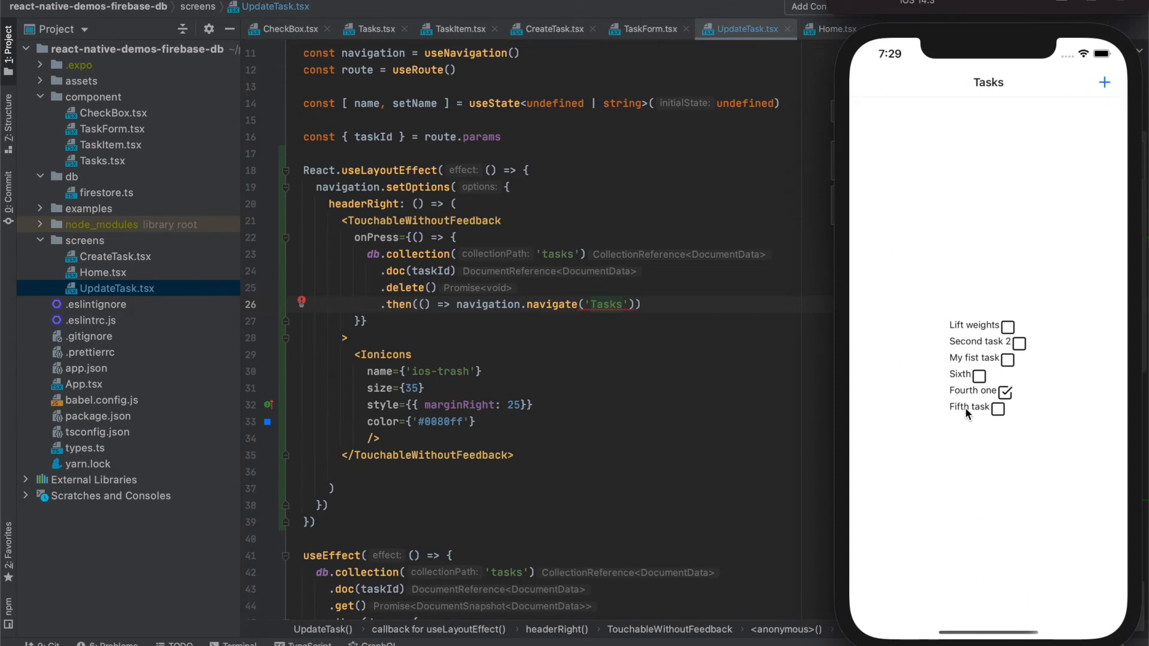
pyautogui.click(968, 407)
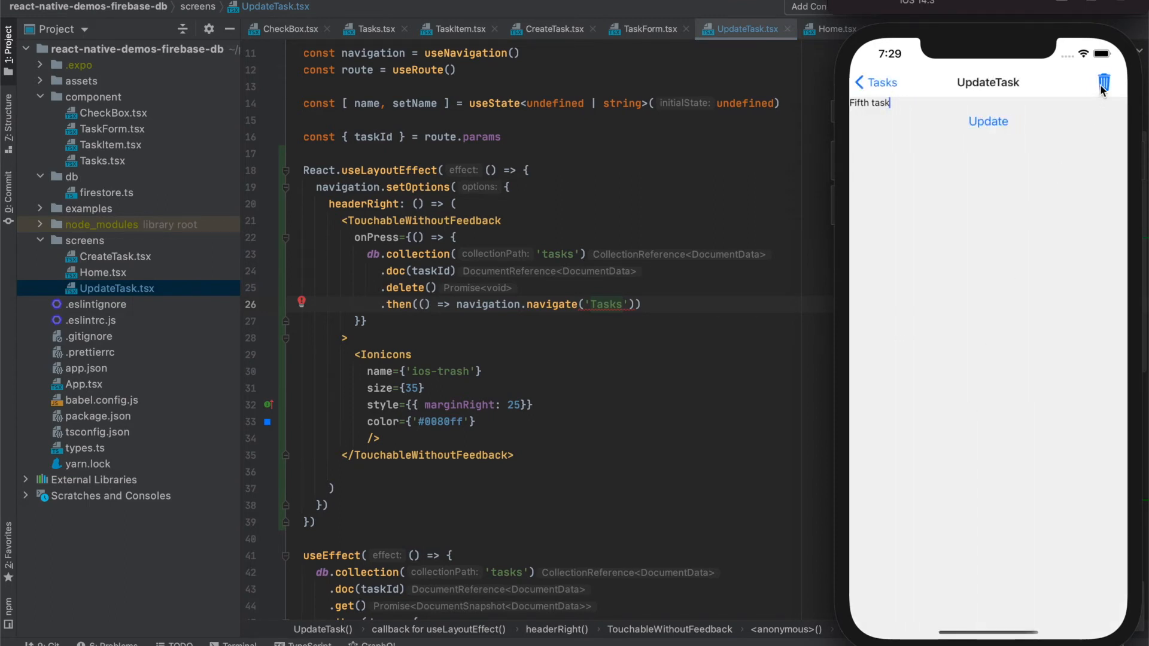
pyautogui.click(1102, 83)
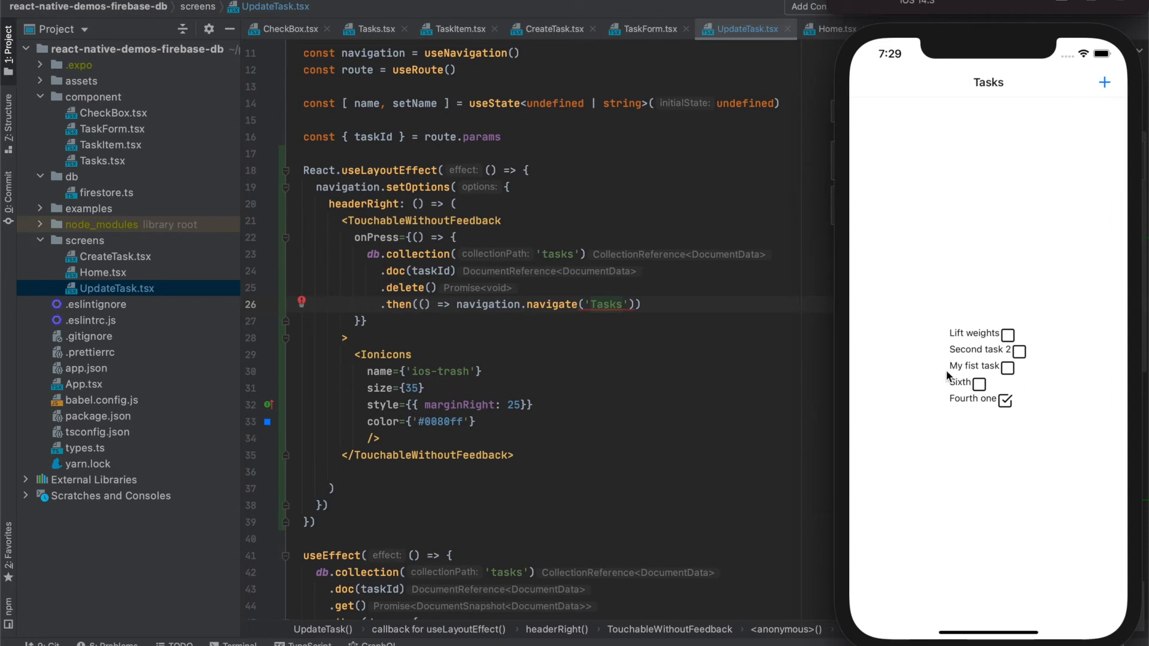
pyautogui.moveTo(984, 437)
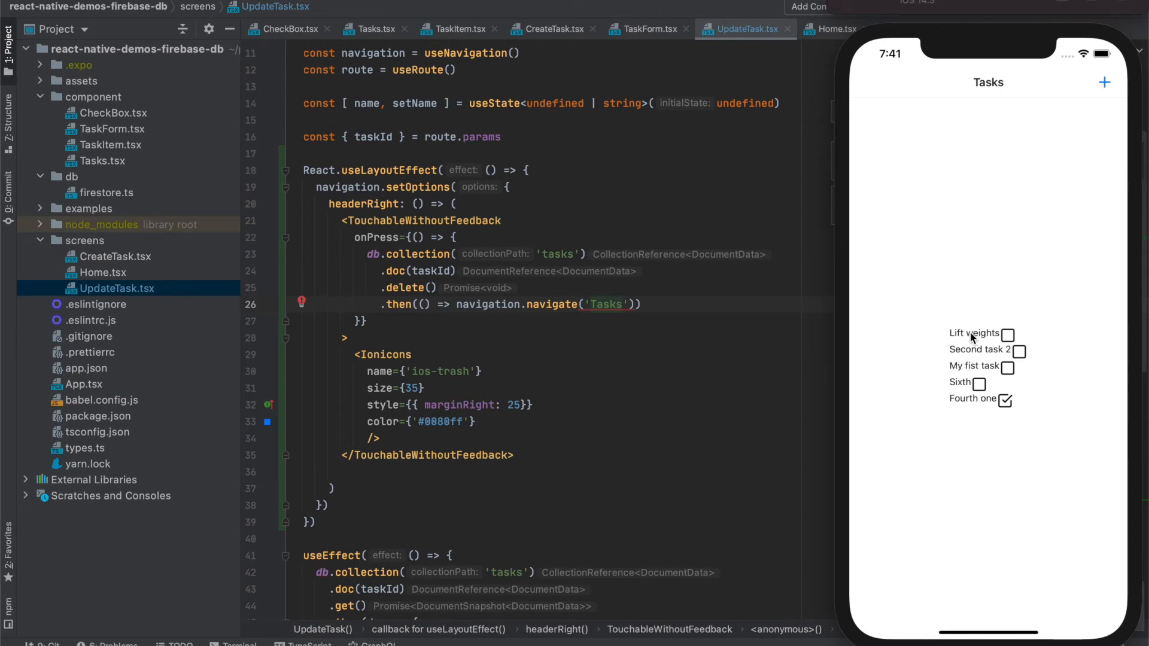
pyautogui.click(968, 333)
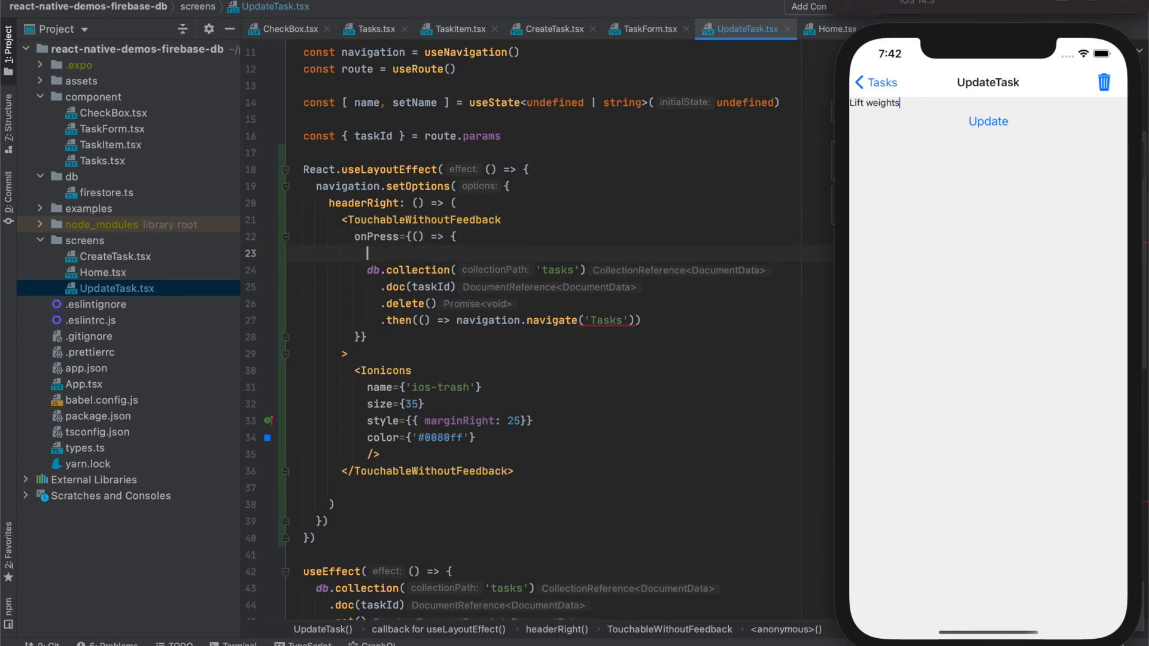
# Step: Start an Alert.alert in onPress with the title 'Delete task?'
pyautogui.write('Alert')
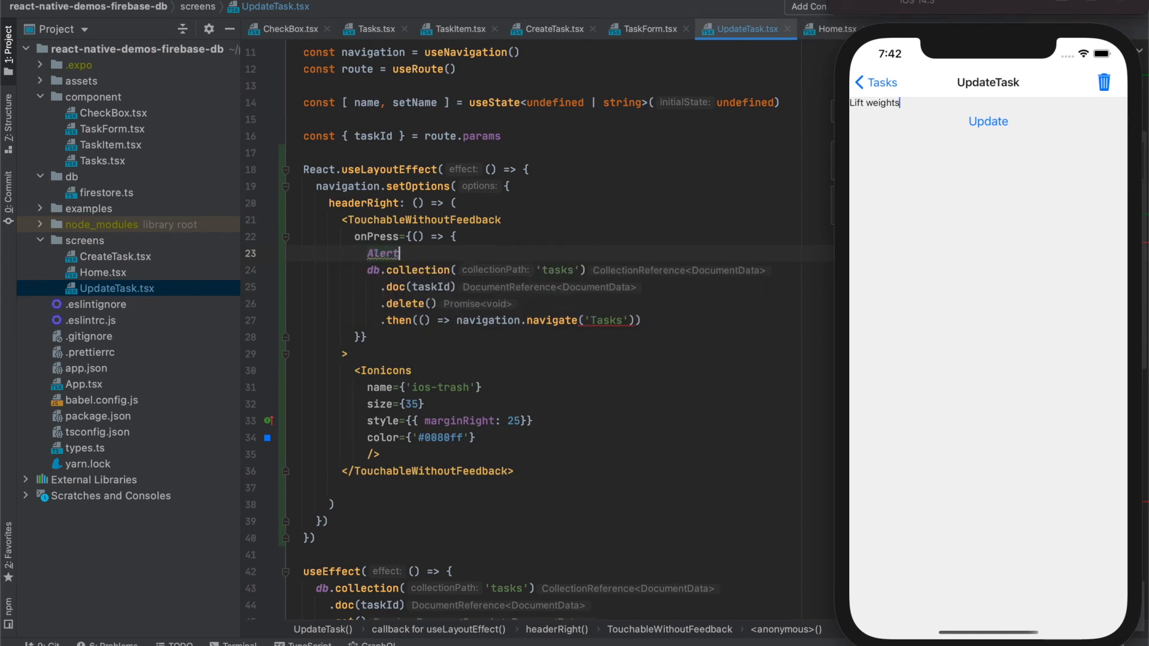
pyautogui.write('.alert(')
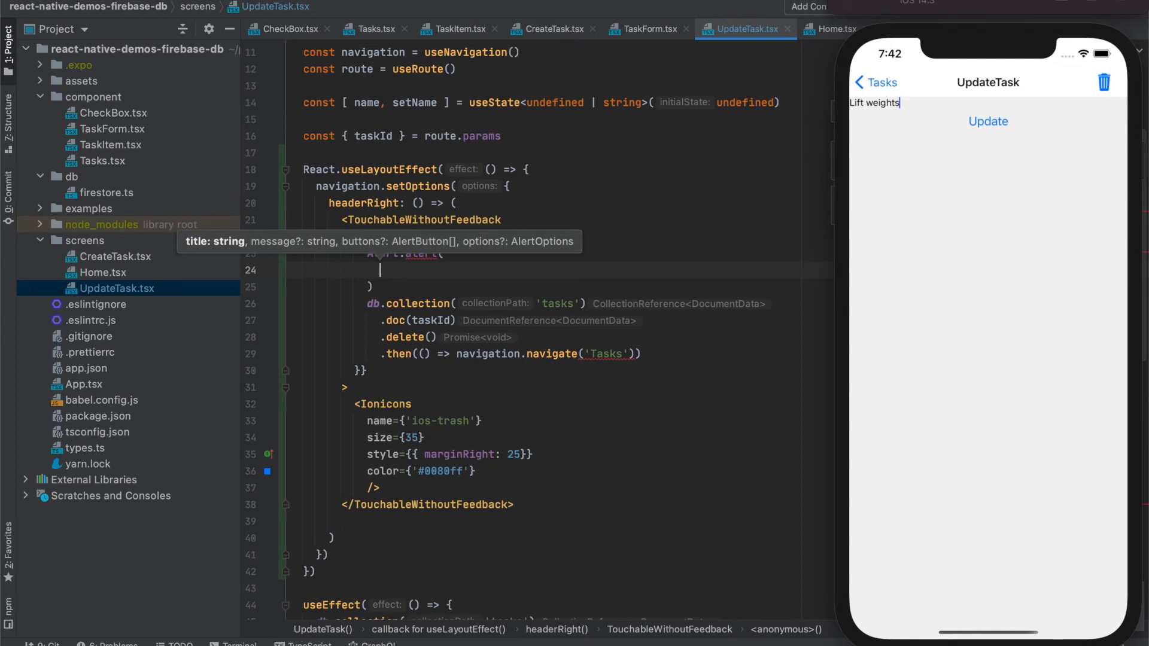
pyautogui.write("title: 'Delete tas")
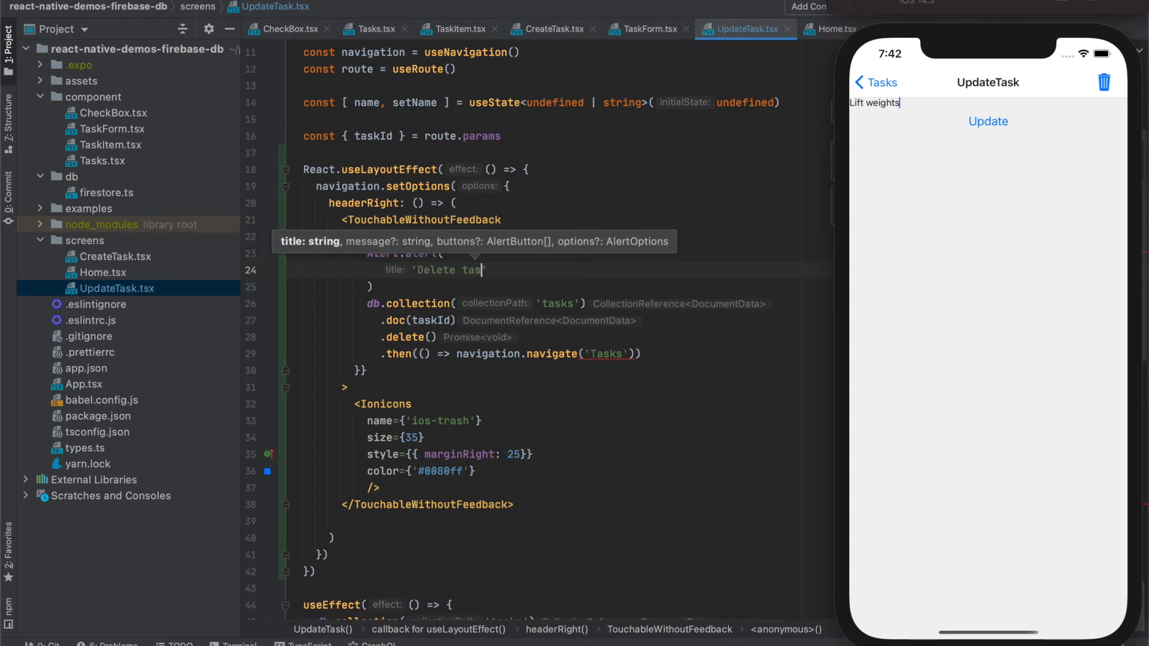
pyautogui.write("k?'")
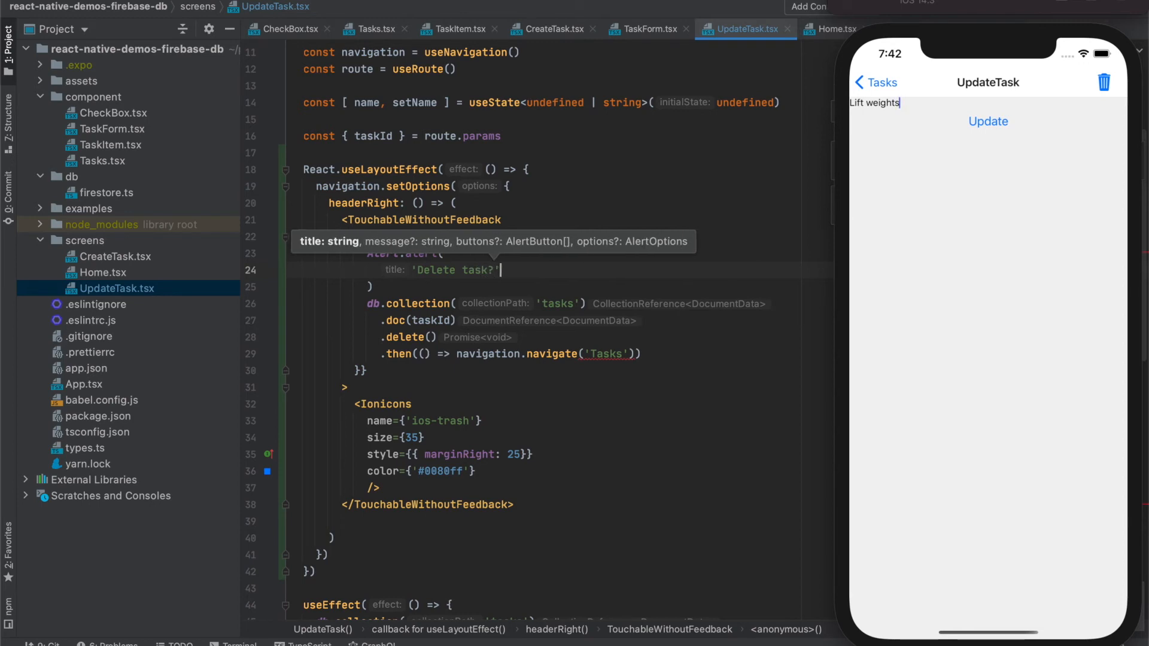
pyautogui.write(',')
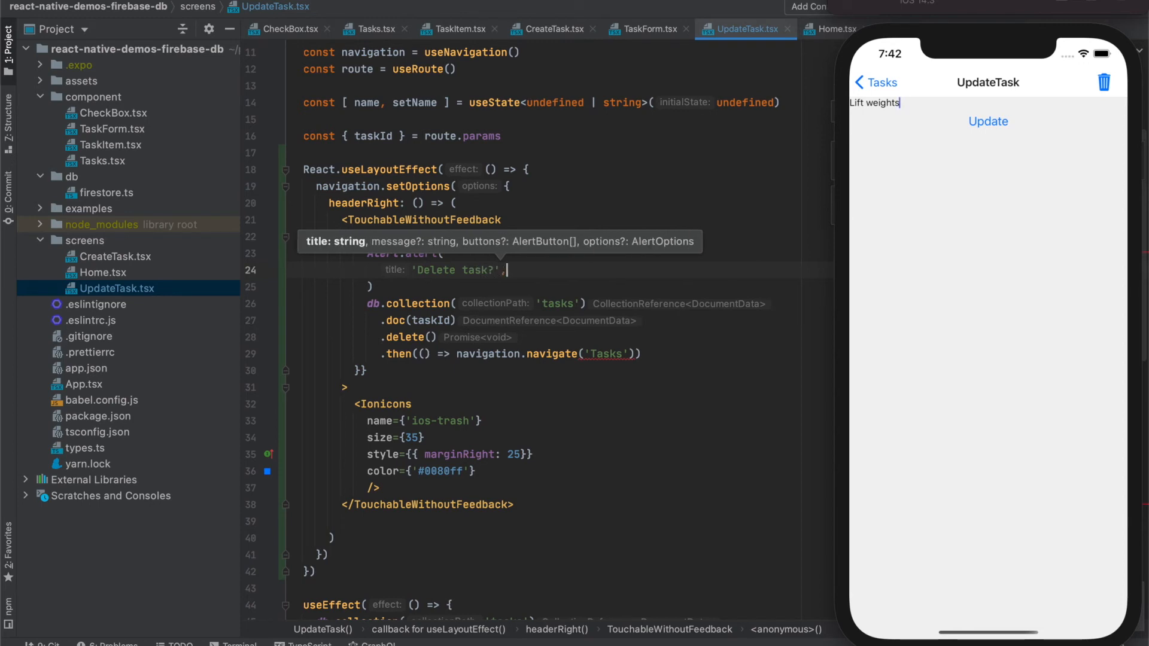
# Step: Pass the task name as the alert message and open its buttons array
pyautogui.write('onPress={() => {')
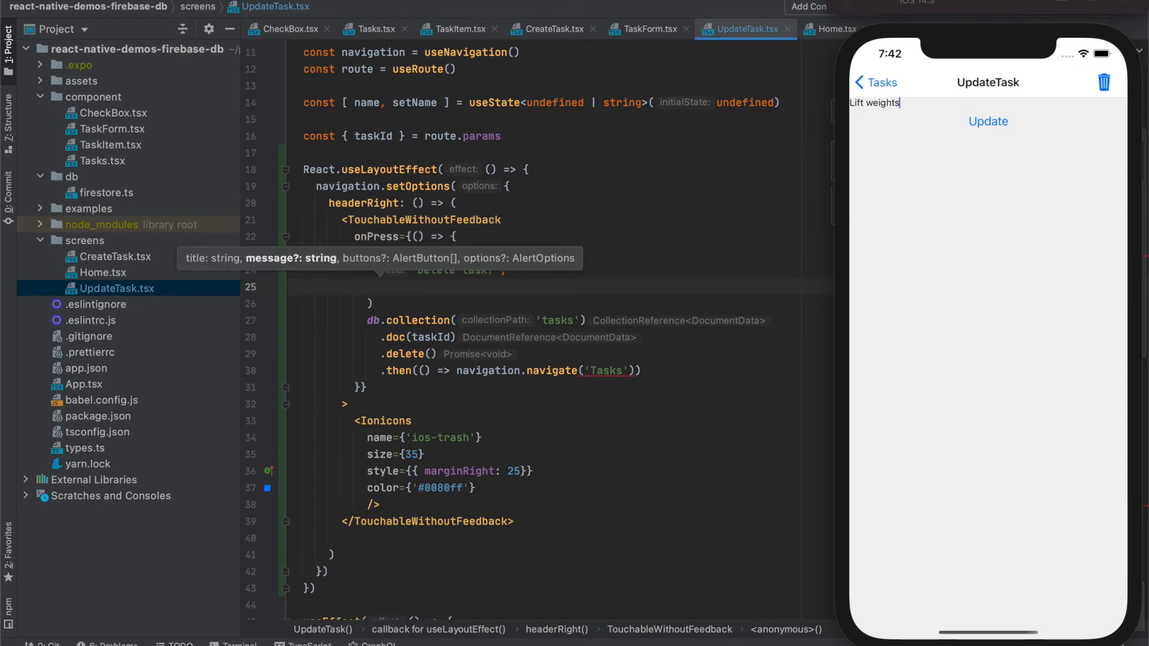
pyautogui.write('n')
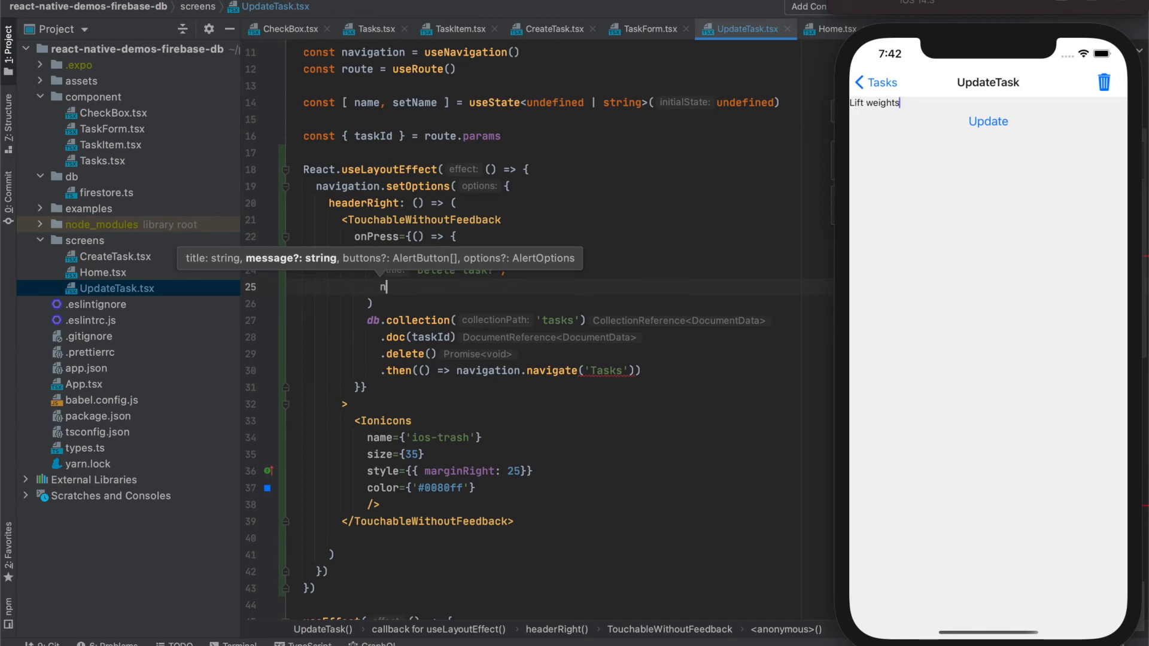
pyautogui.write('ame')
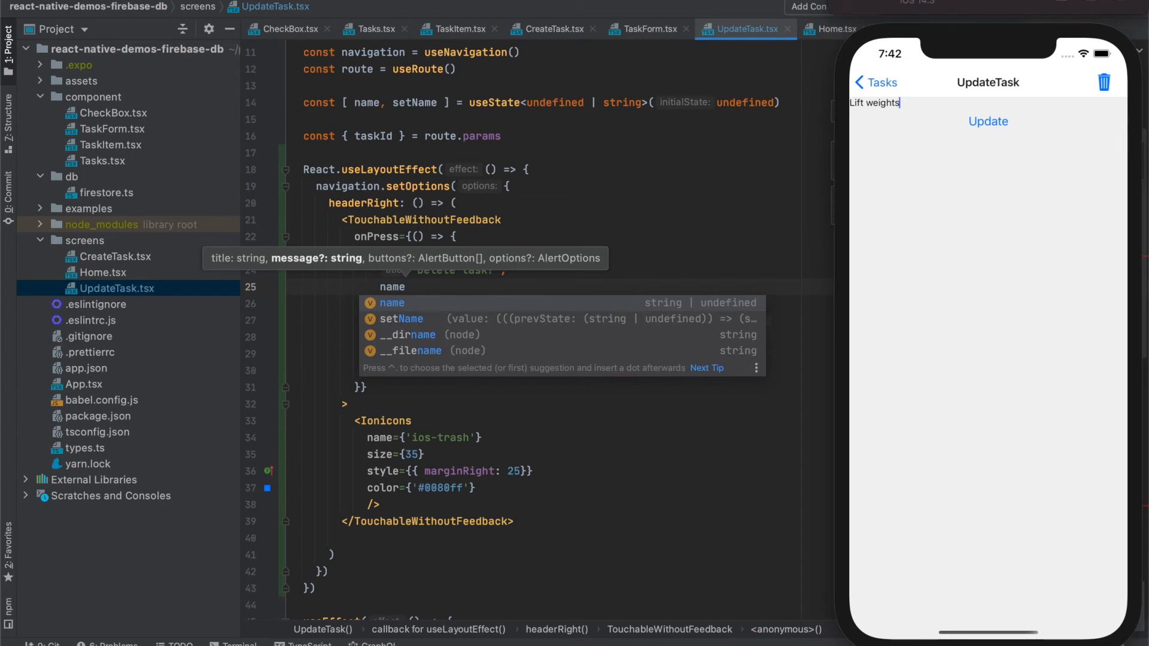
pyautogui.write(',')
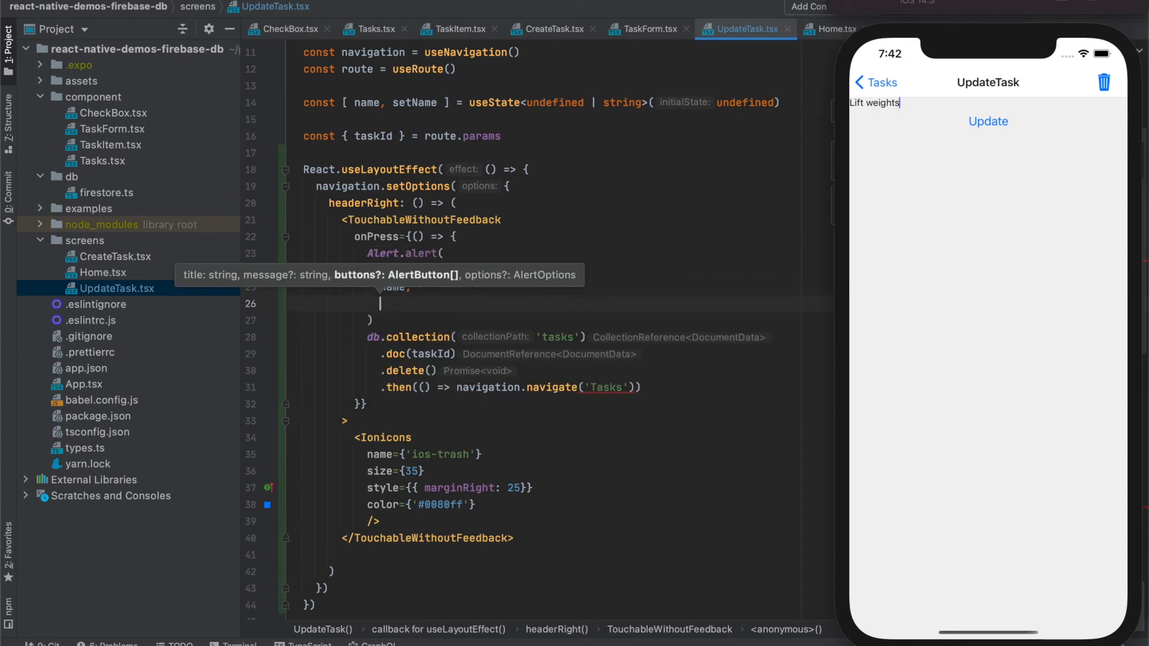
pyautogui.write('buttons: [')
pyautogui.write('{')
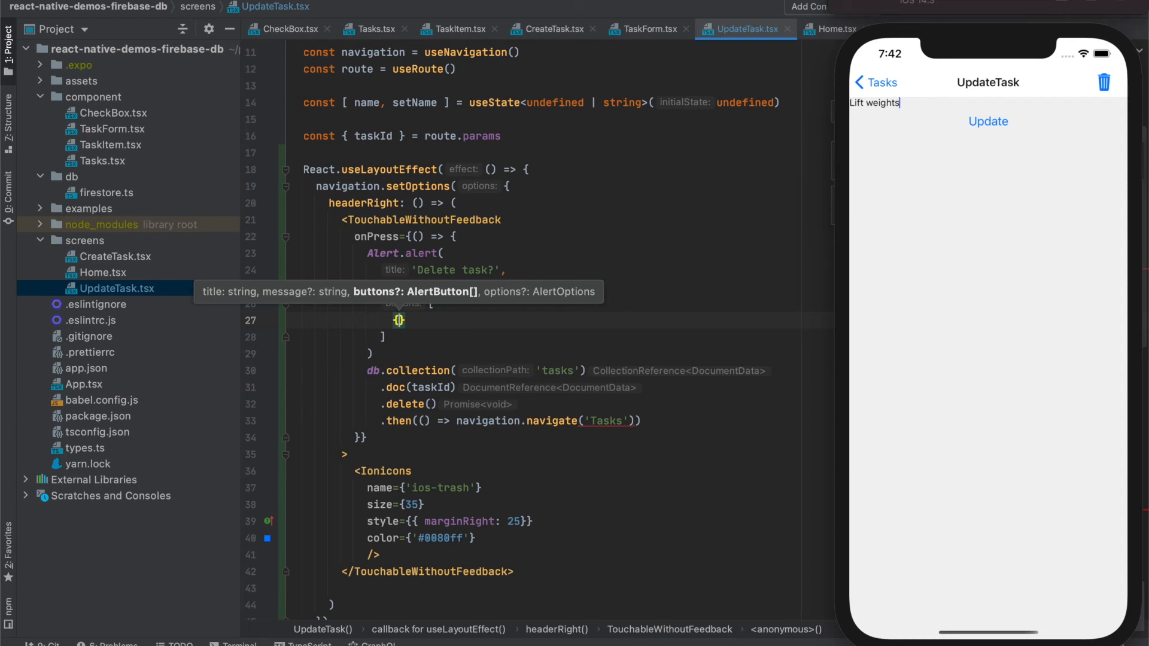
# Step: Add a Cancel button with text 'Cancel', an empty onPress and style 'cancel'
pyautogui.write('name,')
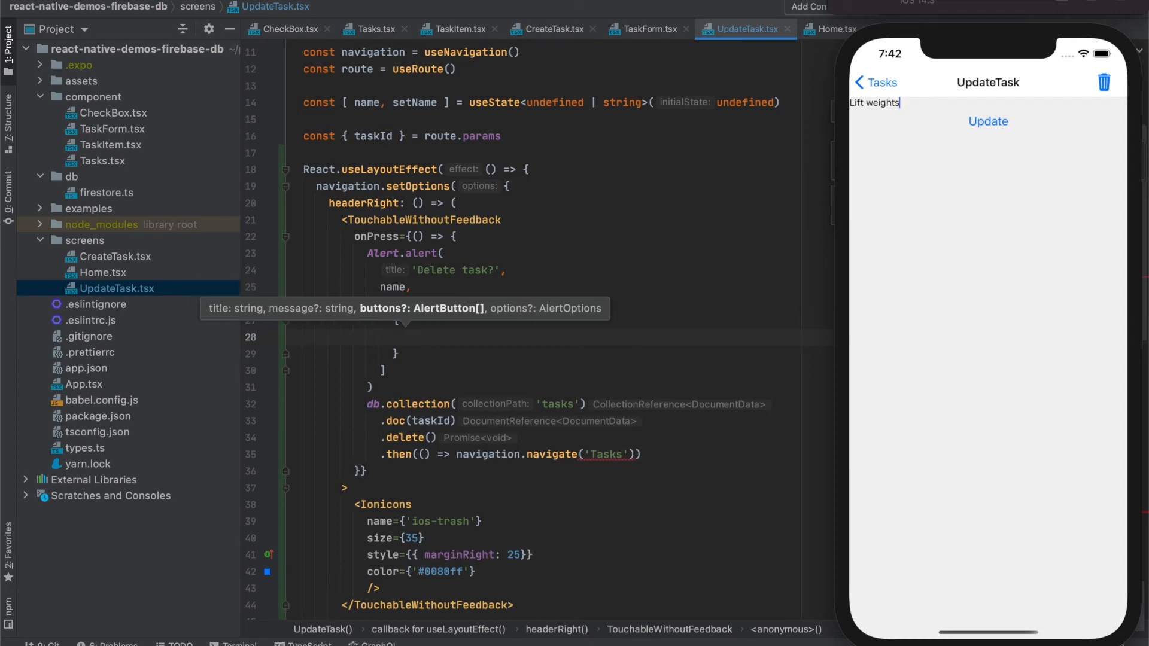
pyautogui.write('text')
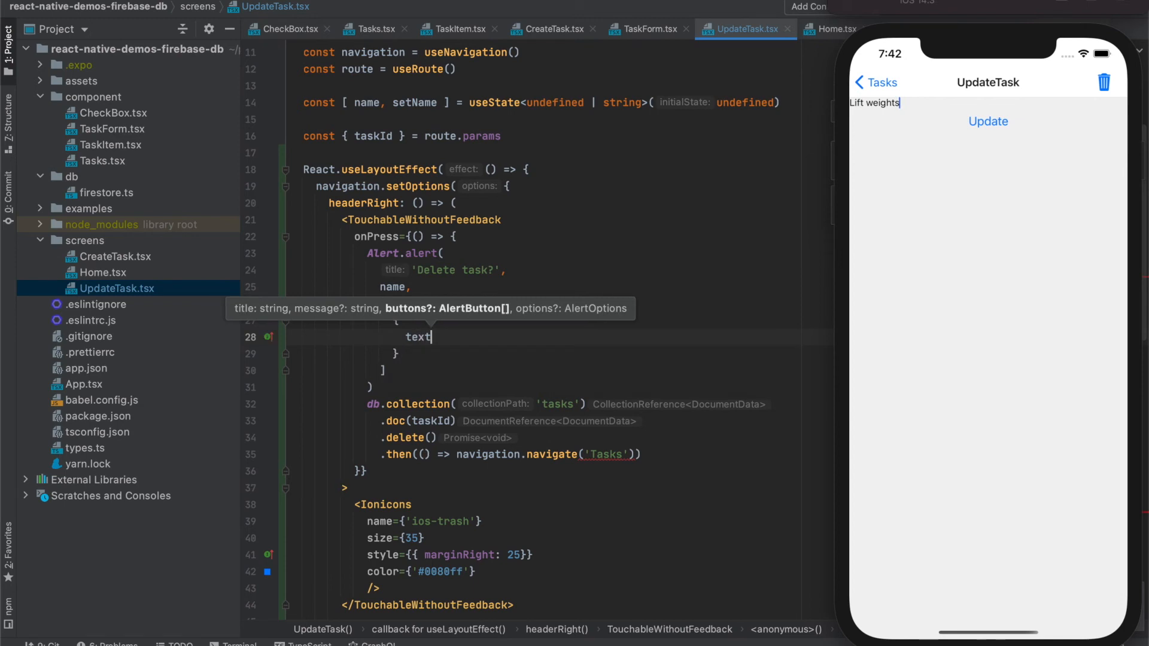
pyautogui.write(": 'Cancel',")
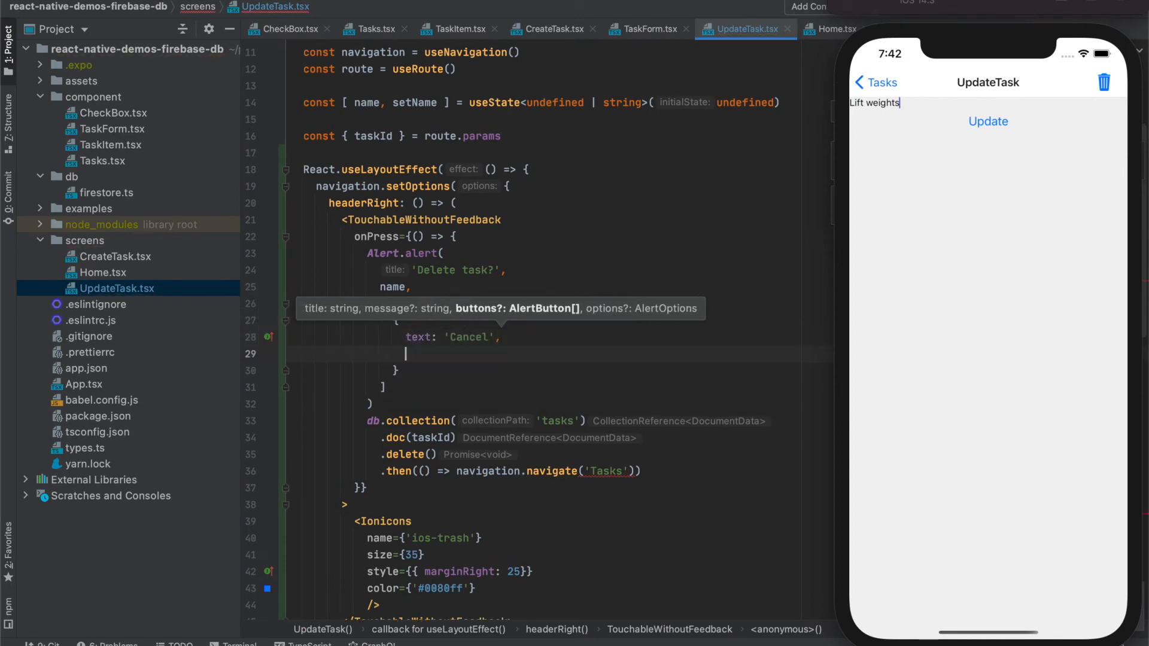
pyautogui.write('onPress:')
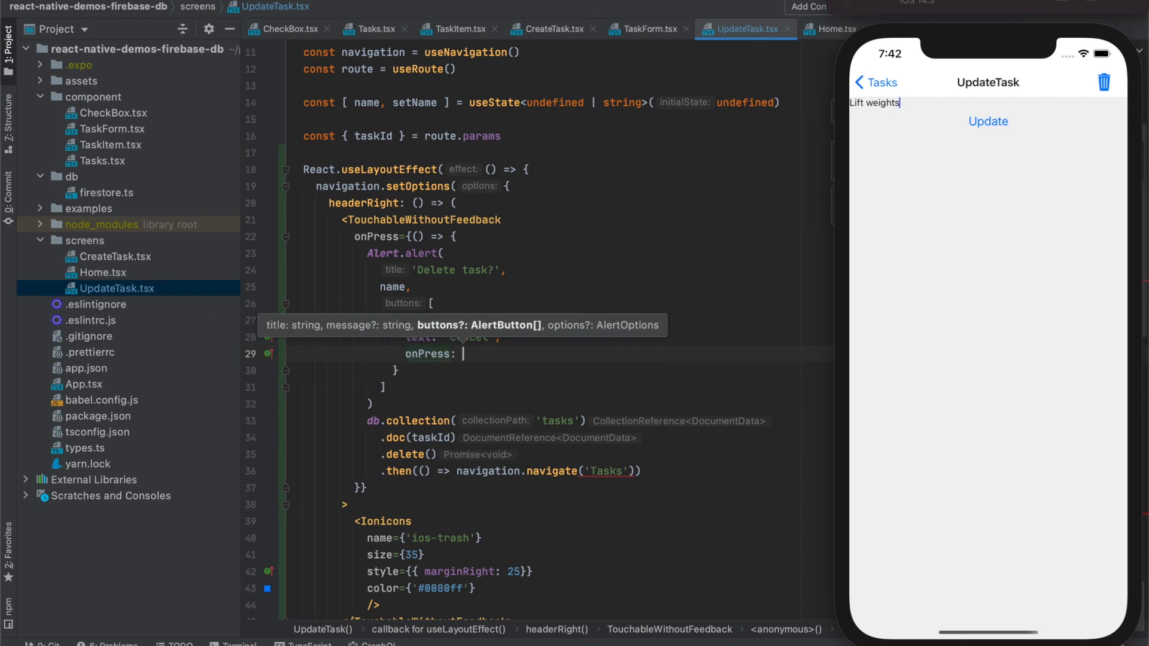
pyautogui.write('() => {')
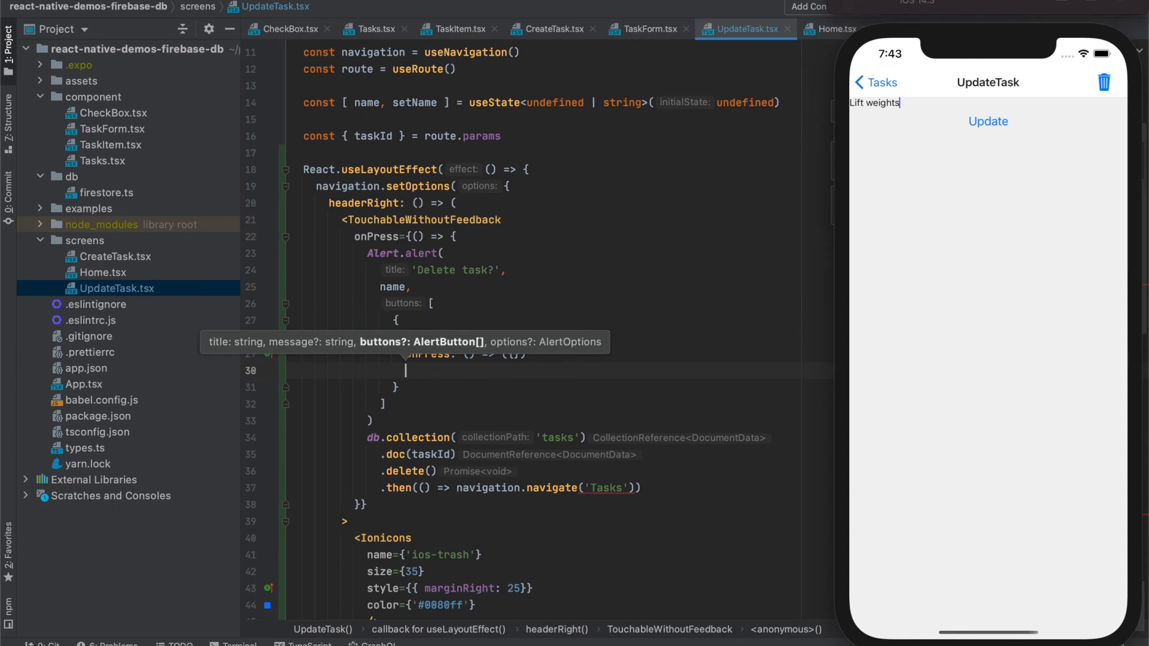
pyautogui.write('style')
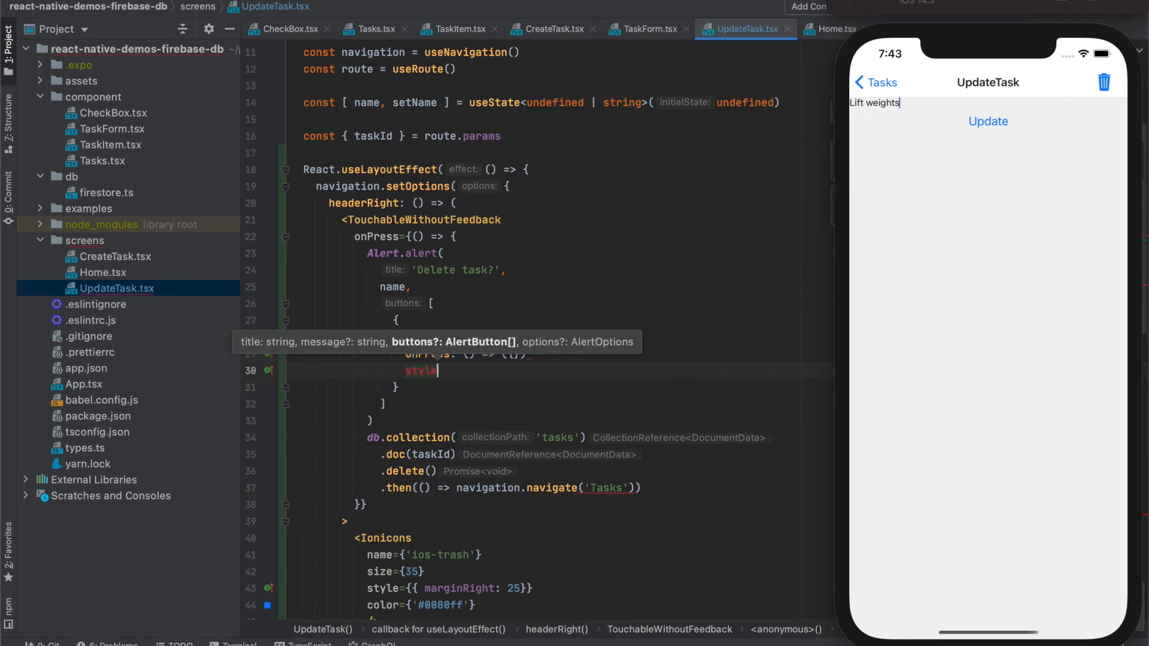
pyautogui.write("'ca'")
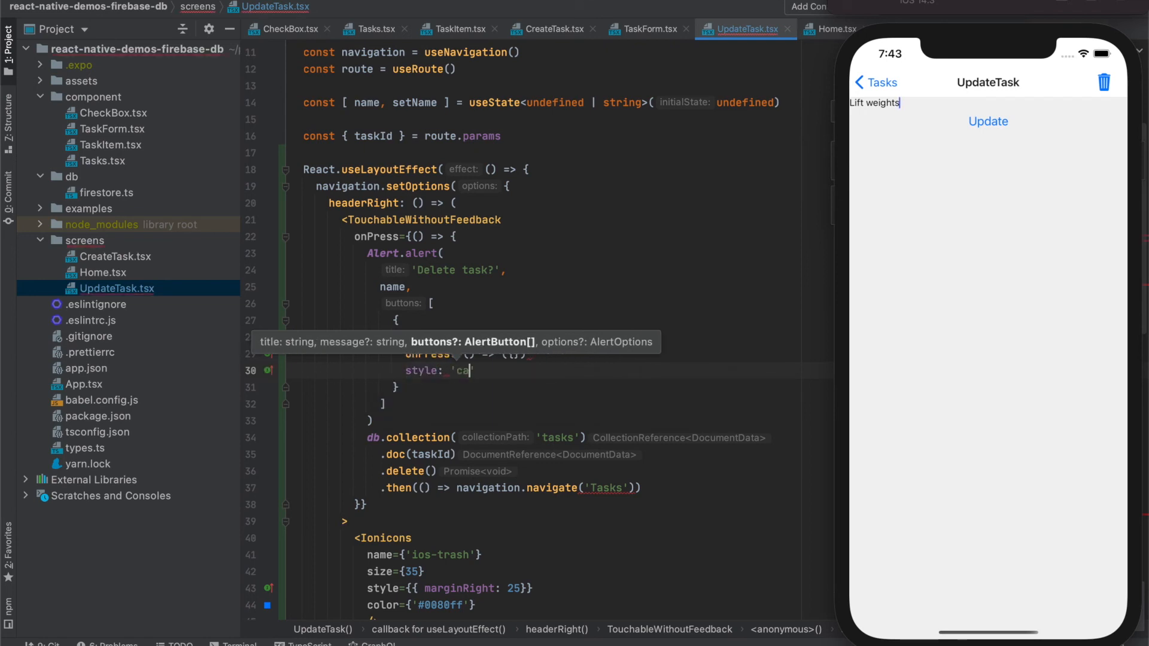
pyautogui.write('ncel')
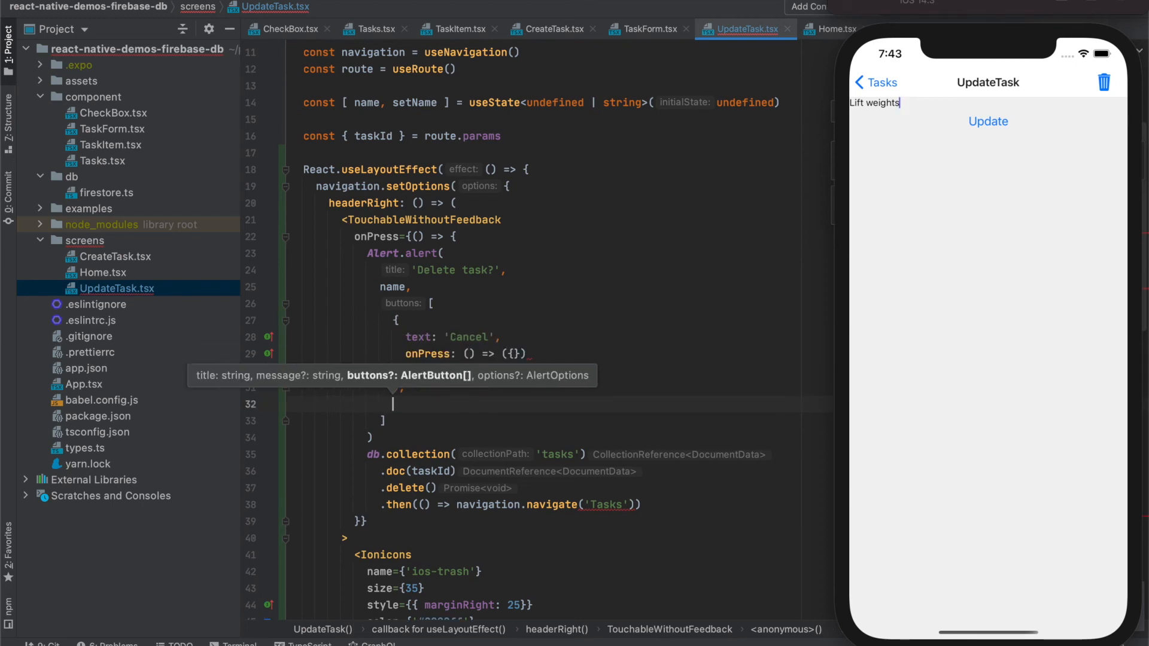
pyautogui.write("style: 'cancel'")
pyautogui.write('{')
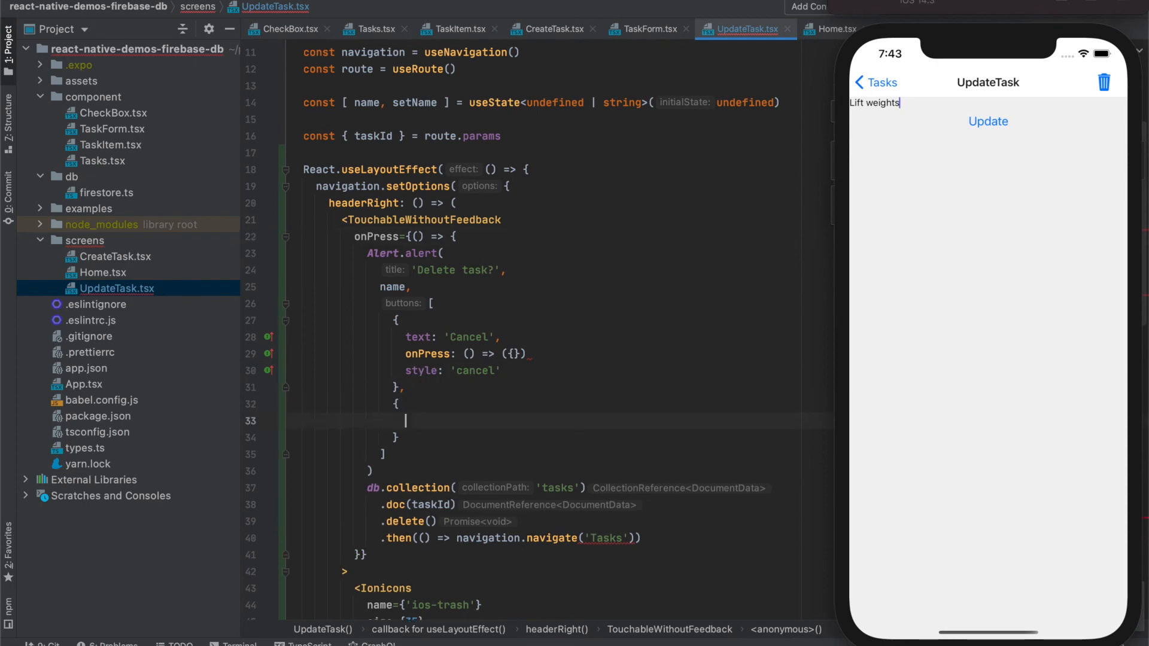
# Step: Add a Delete button whose onPress deletes the task and returns to Tasks, styled 'destructive'
pyautogui.write('te')
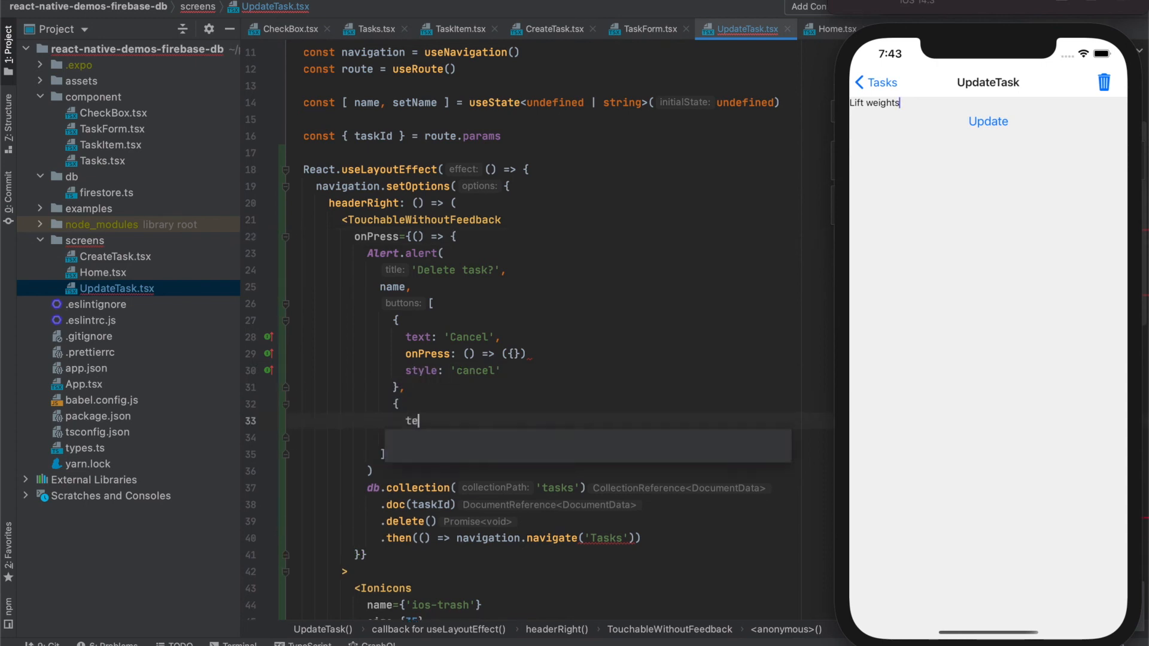
pyautogui.write("xt: 'Delete',")
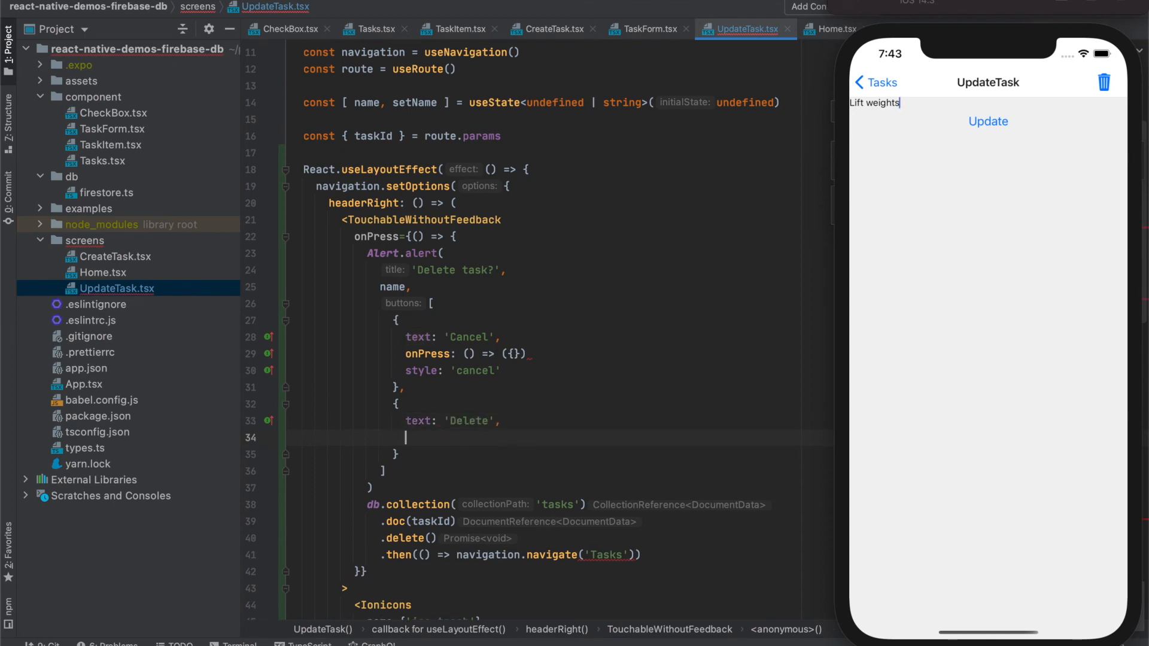
pyautogui.write('onPress')
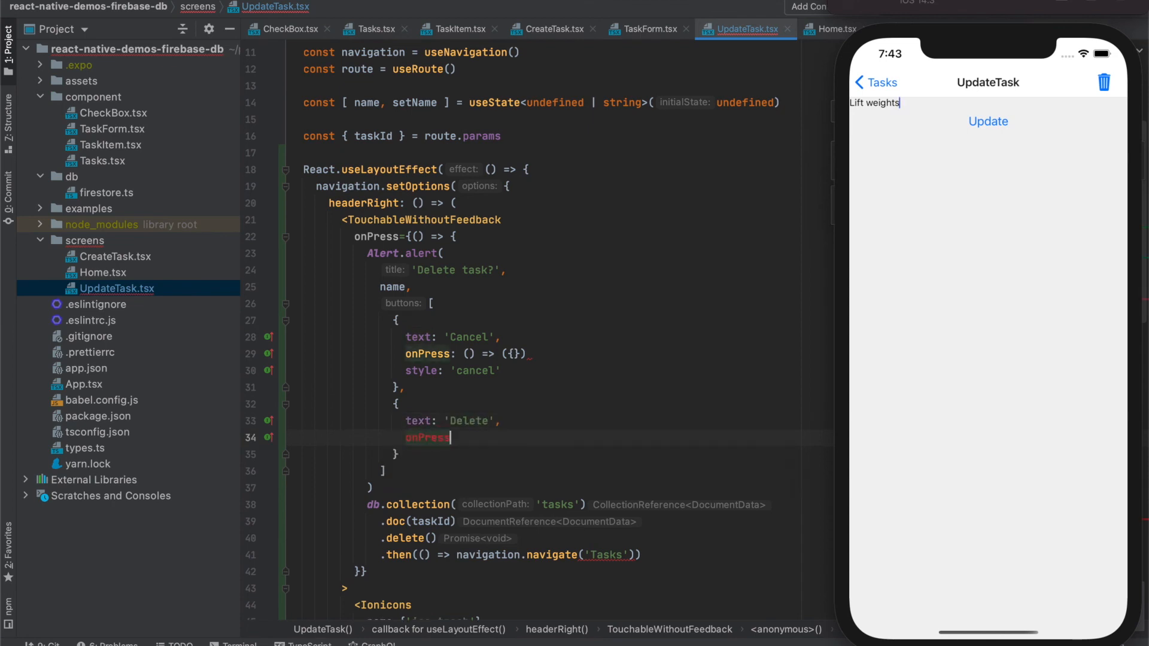
pyautogui.write(': () =>')
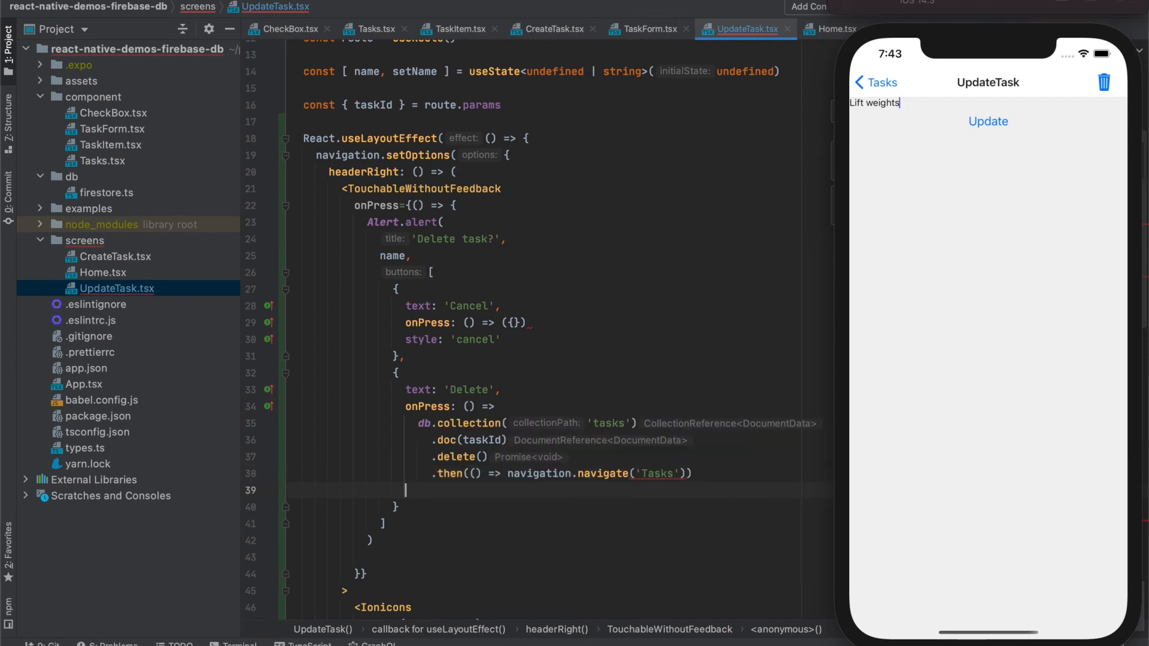
pyautogui.write(',')
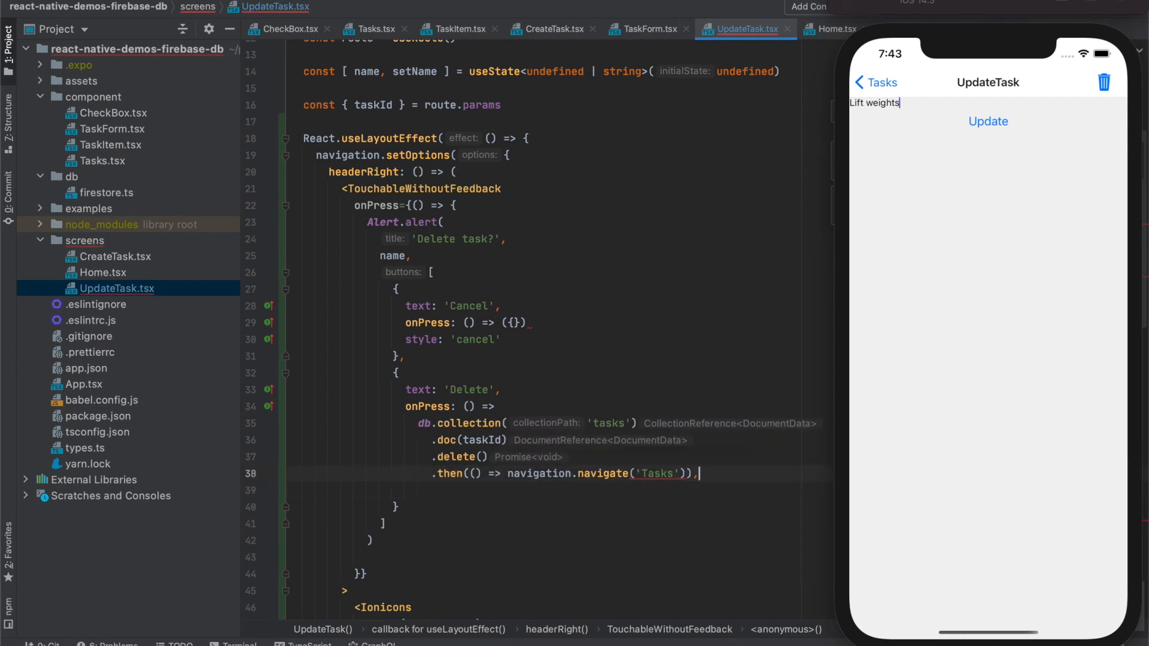
pyautogui.write("style: 'des'")
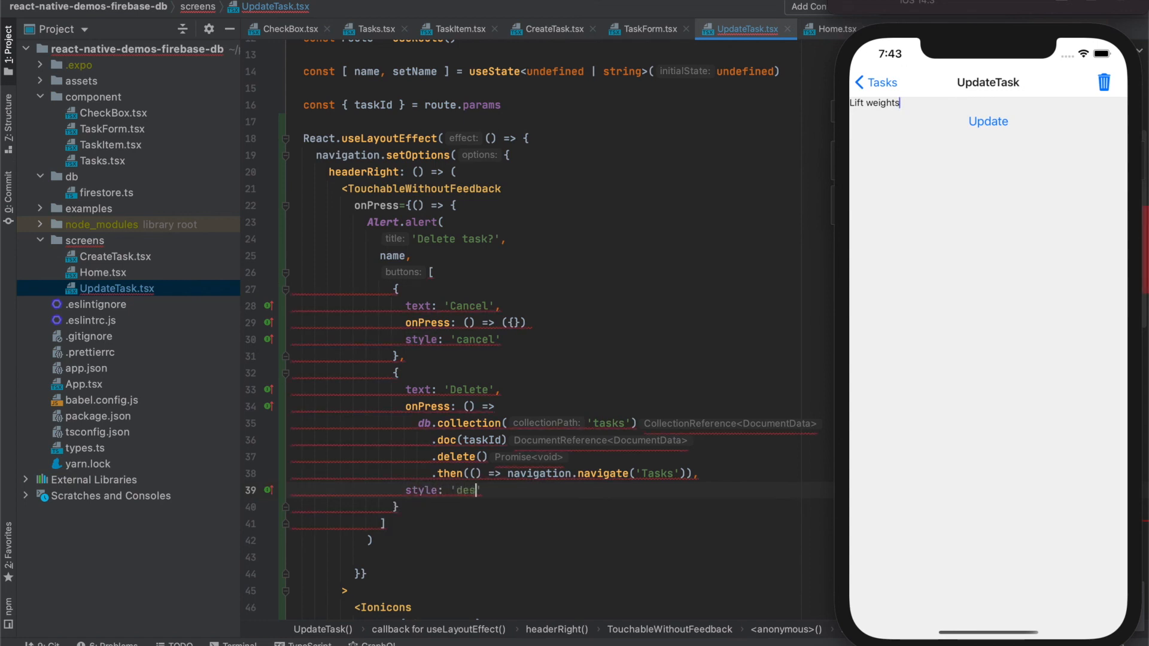
pyautogui.write('tructive')
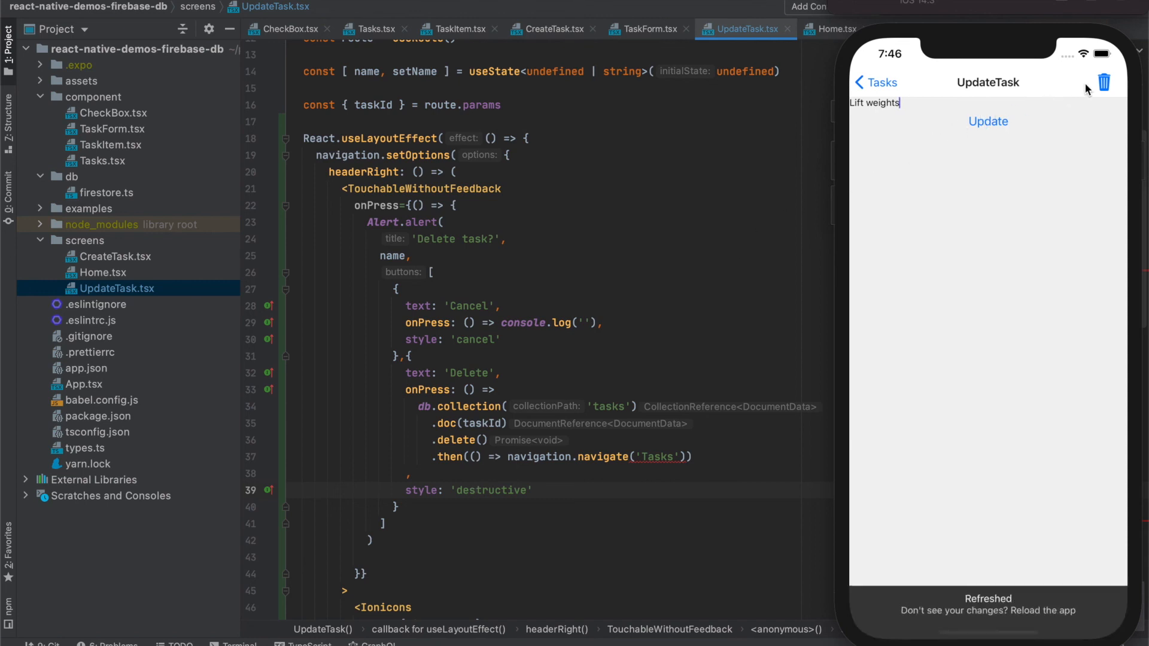
# Step: In the simulator, trigger the 'Delete task?' alert and confirm Delete to remove Lift weights
pyautogui.click(1104, 81)
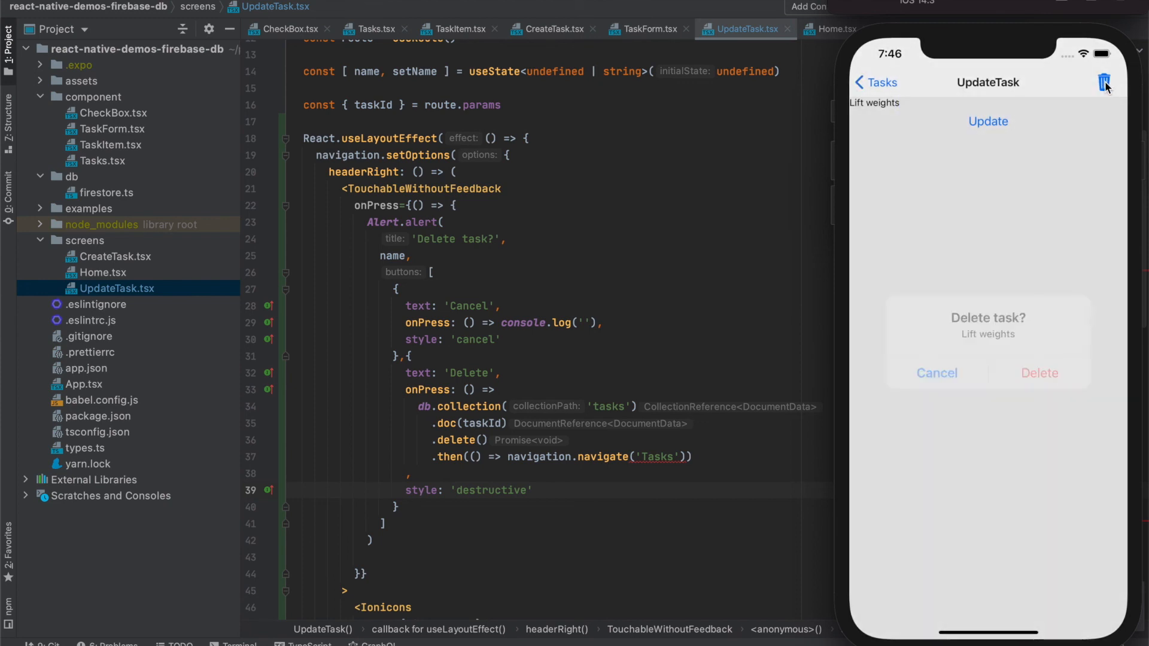
pyautogui.click(1039, 374)
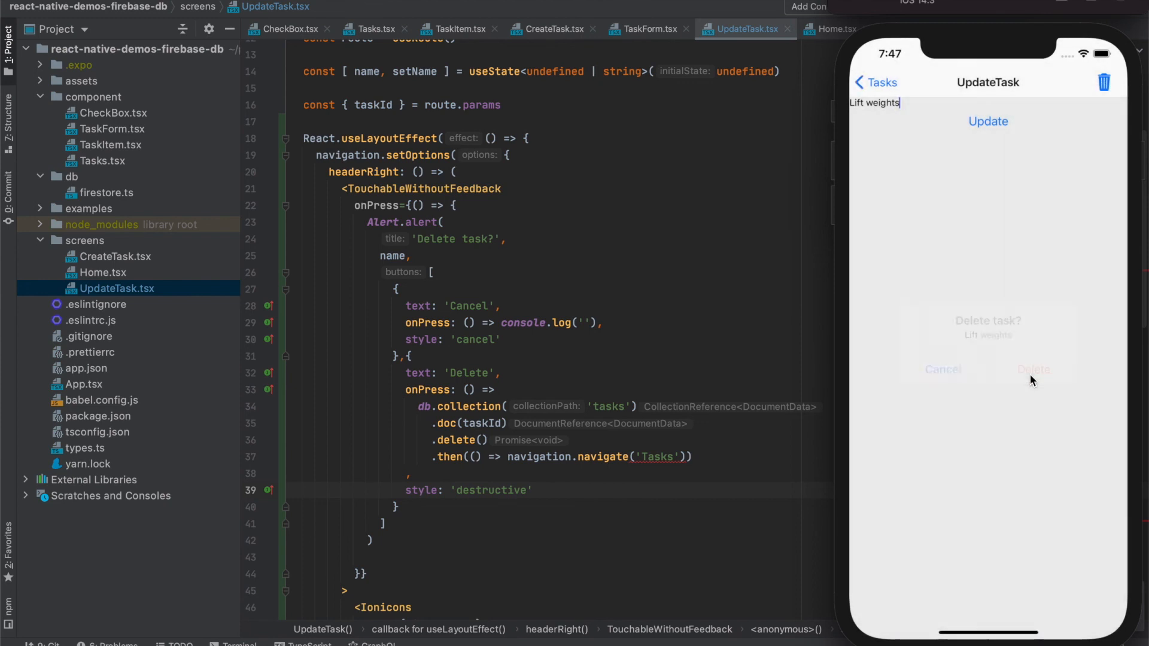
pyautogui.click(1033, 370)
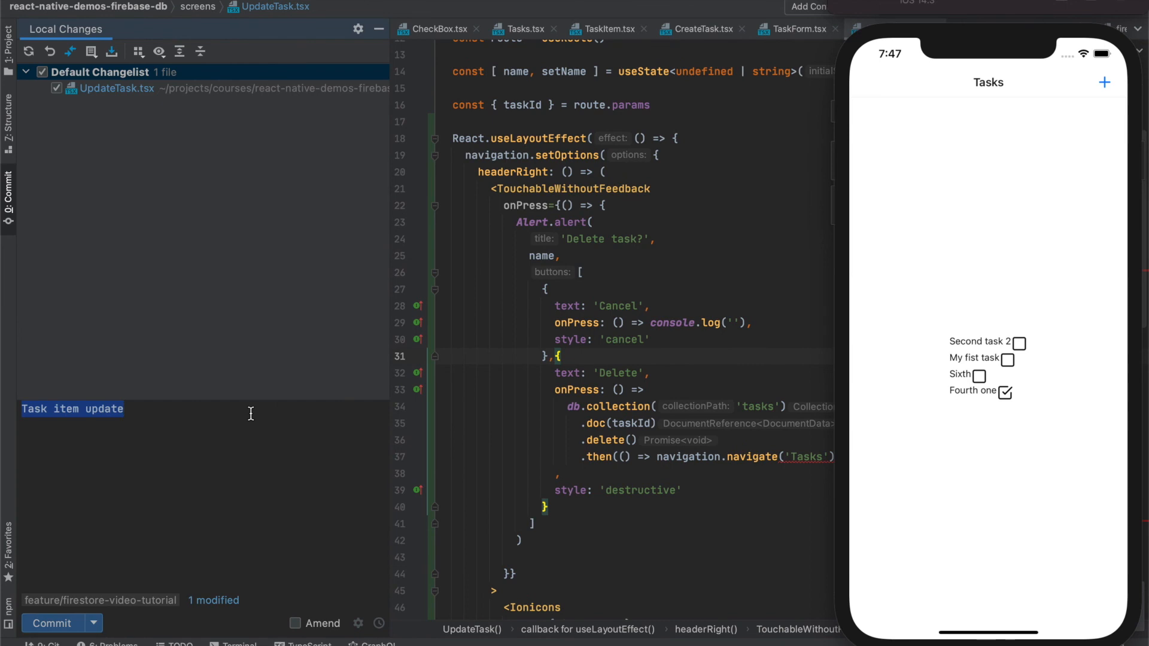
# Step: Enter 'Delete it' as the commit message for the UpdateTask.tsx change
pyautogui.write('Delete it')
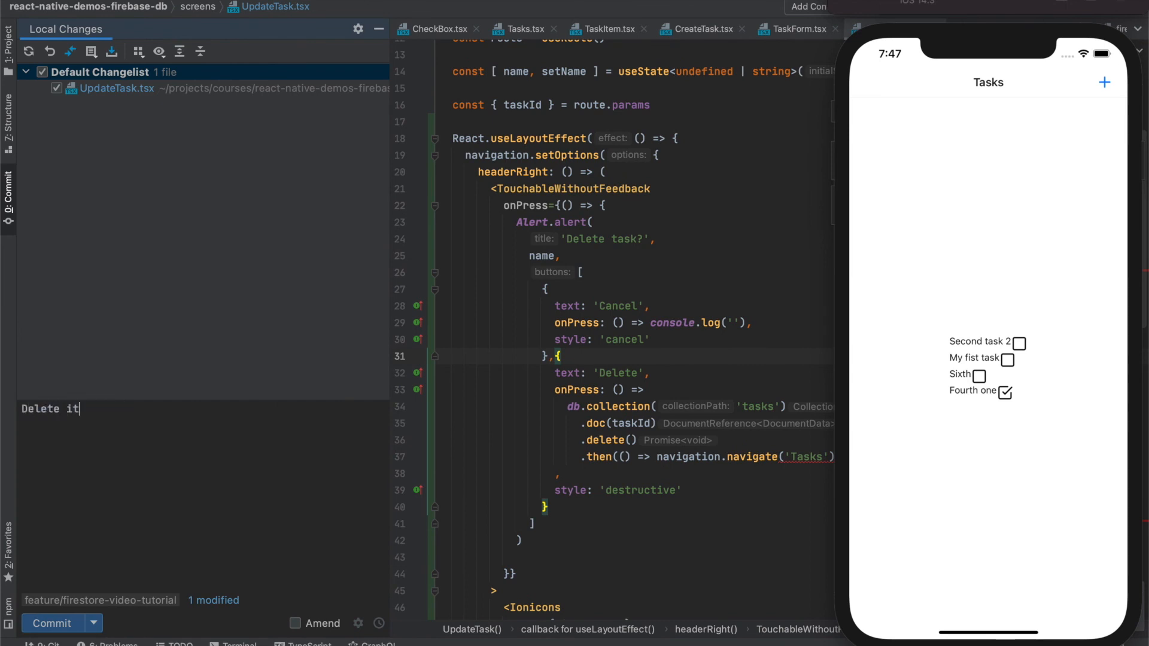